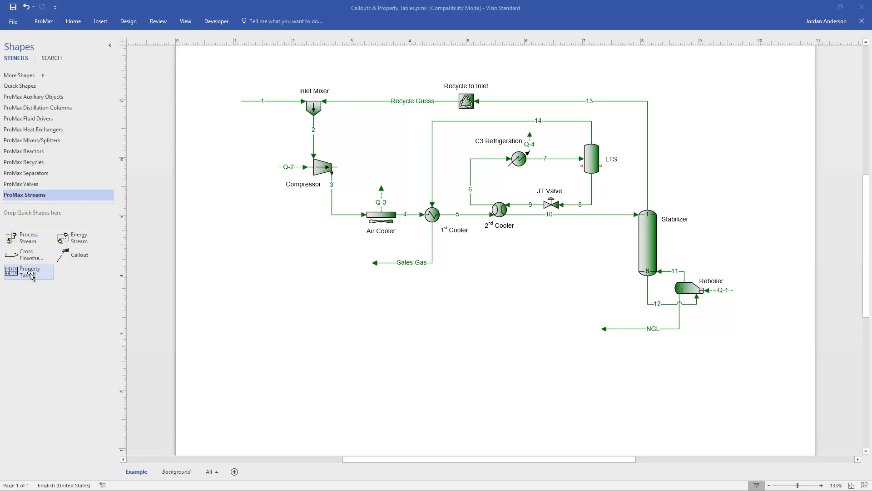
# - Drop a Property Table shape from the ProMax Streams stencil below the flowsheet diagram
pyautogui.moveTo(27, 271); pyautogui.dragTo(430, 321)
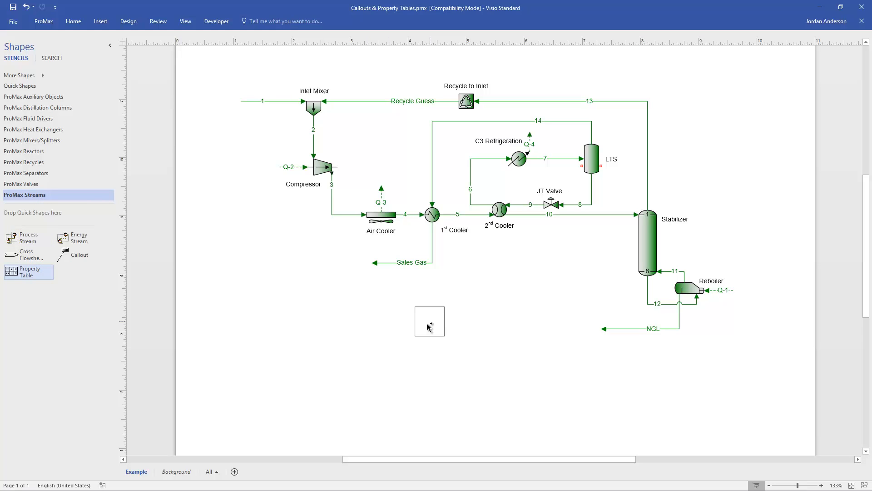
pyautogui.moveTo(430, 321); pyautogui.dragTo(437, 336)
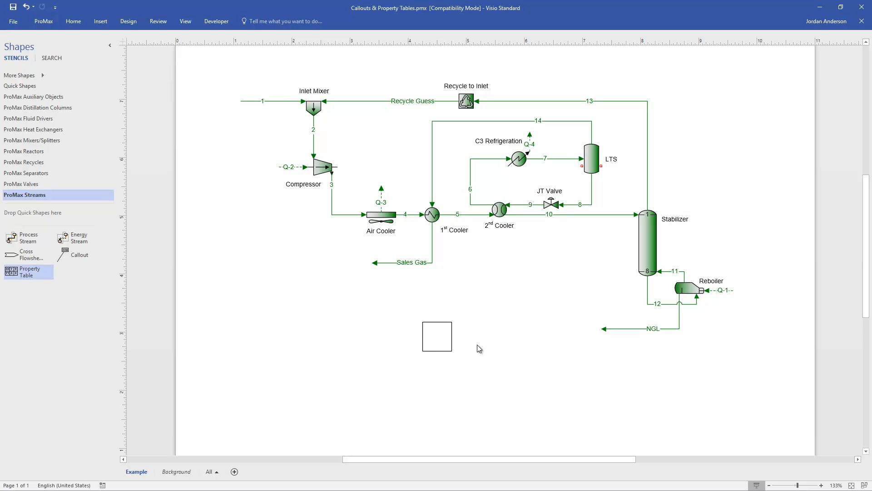
pyautogui.moveTo(442, 338)
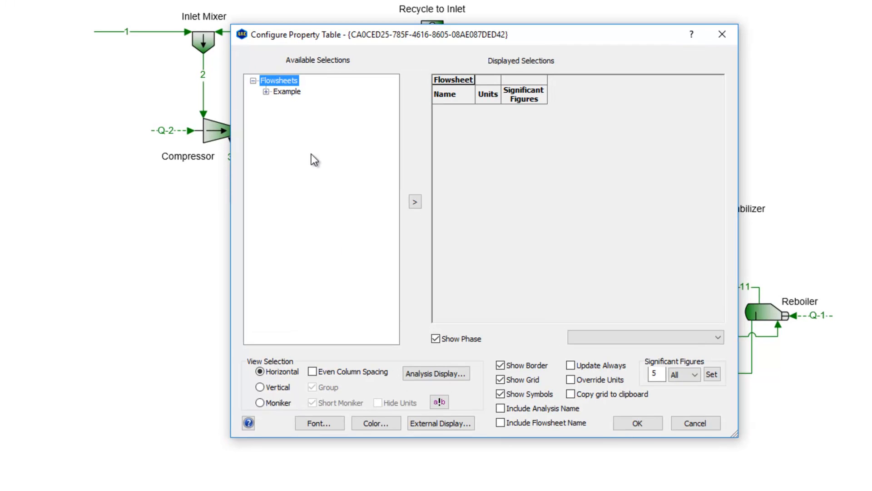
pyautogui.moveTo(327, 145)
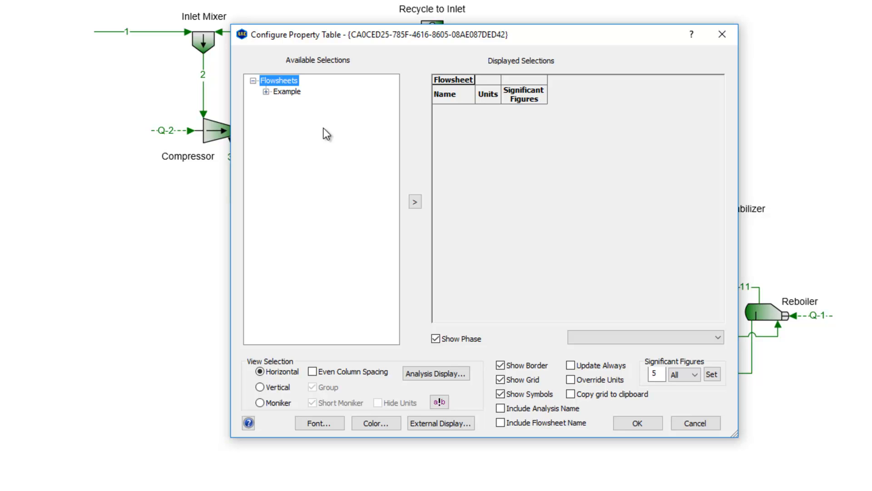
pyautogui.moveTo(304, 232)
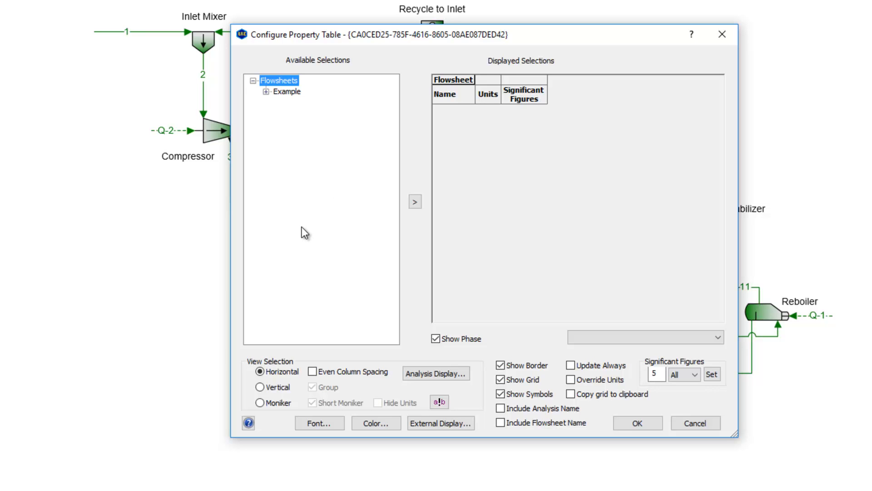
# - Review the View Selection options in the Configure Property Table dialog
pyautogui.click(260, 371)
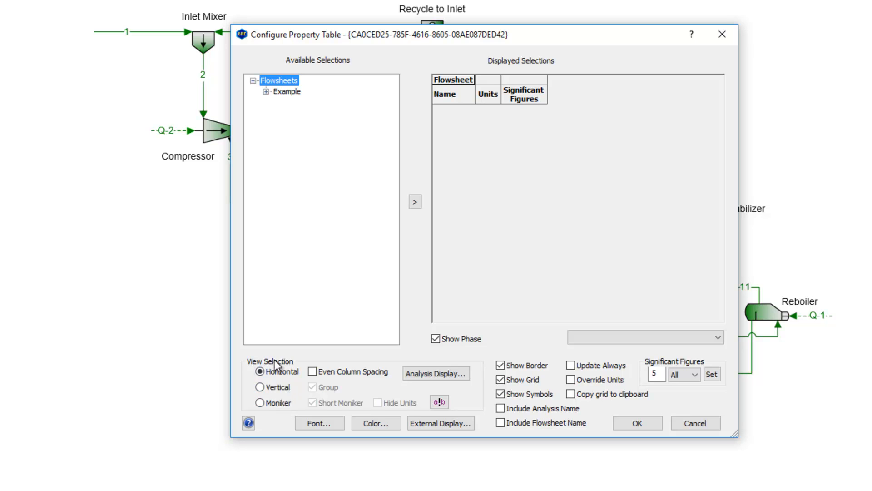
pyautogui.click(259, 371)
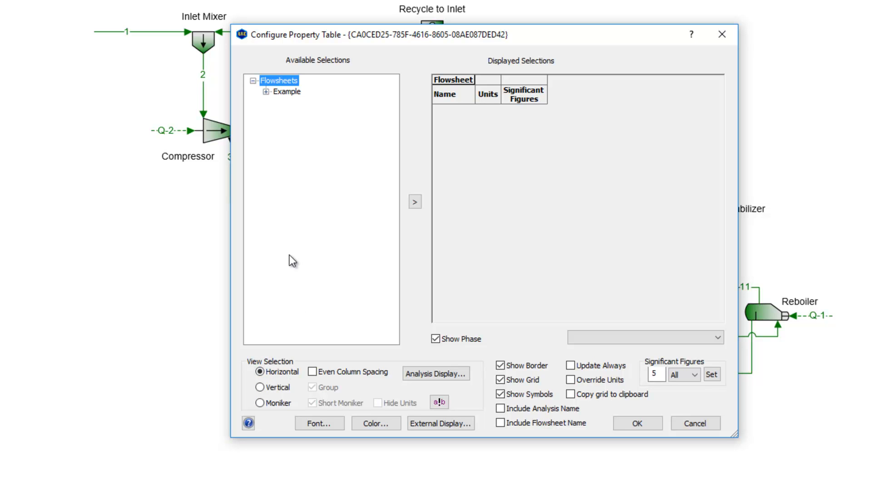
pyautogui.moveTo(294, 119)
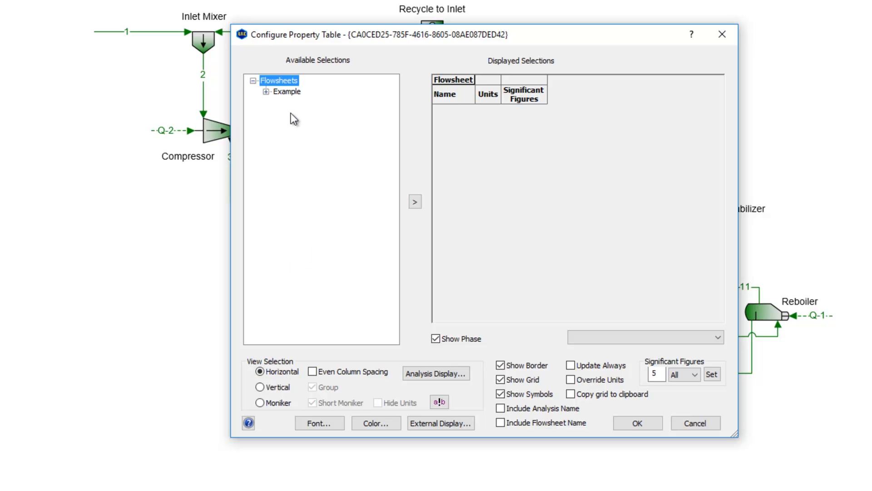
pyautogui.moveTo(273, 98)
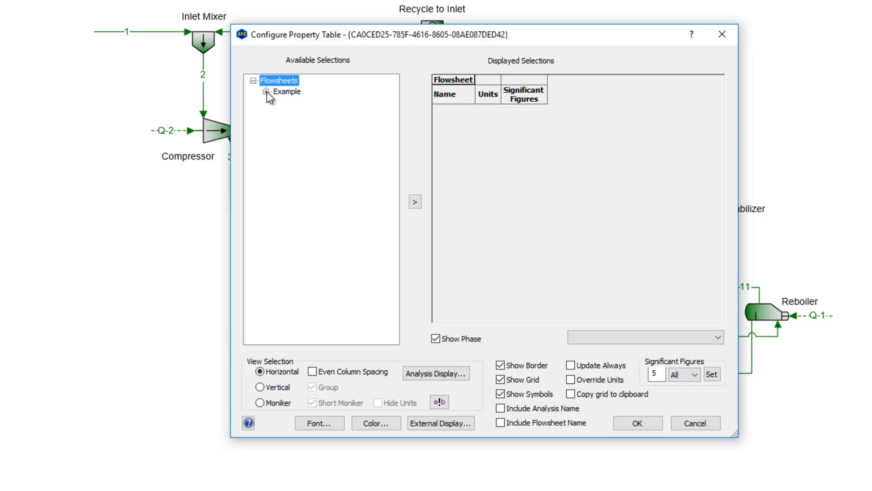
# - Expand Example and its Grid Columns to show PStreams, QStreams and Blocks
pyautogui.click(265, 91)
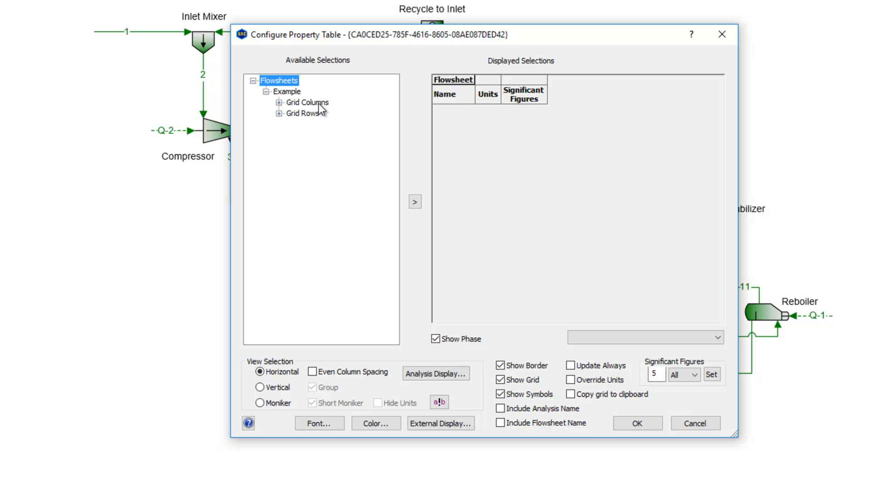
pyautogui.click(302, 114)
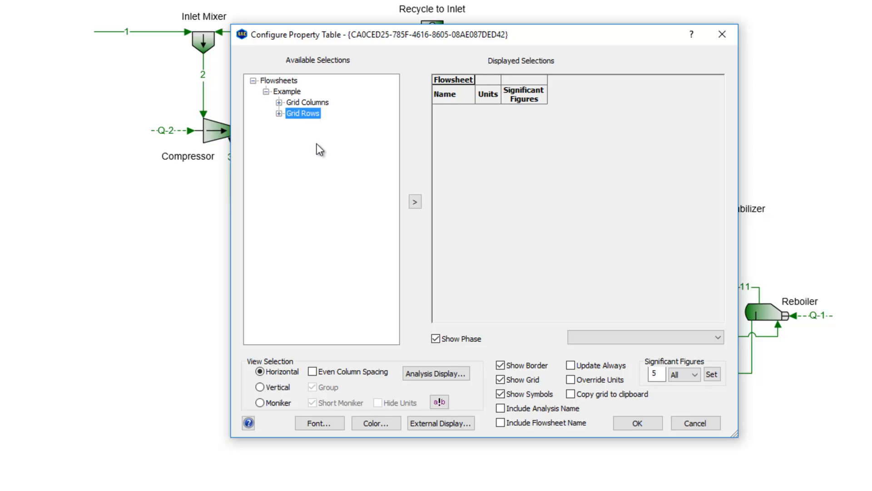
pyautogui.click(306, 102)
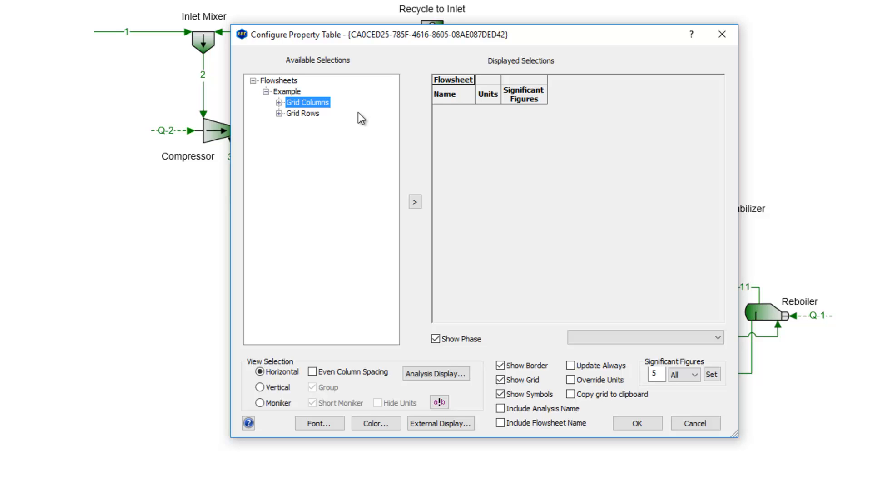
pyautogui.moveTo(316, 120)
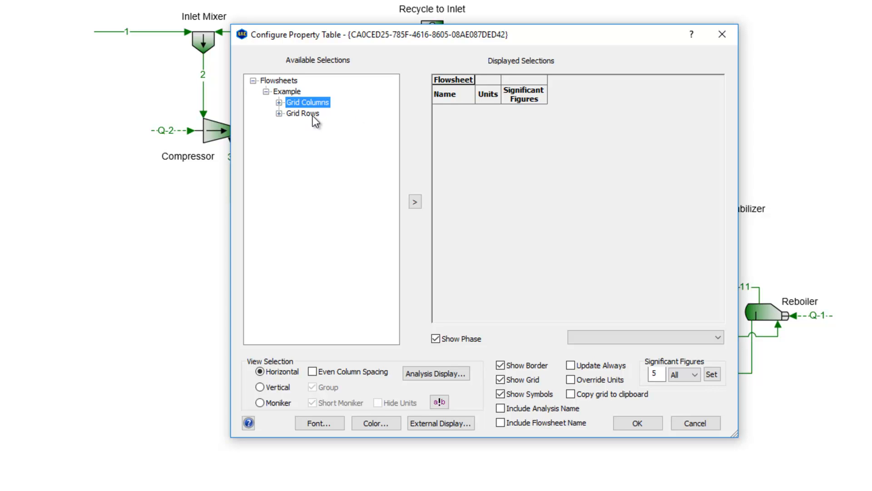
pyautogui.click(303, 113)
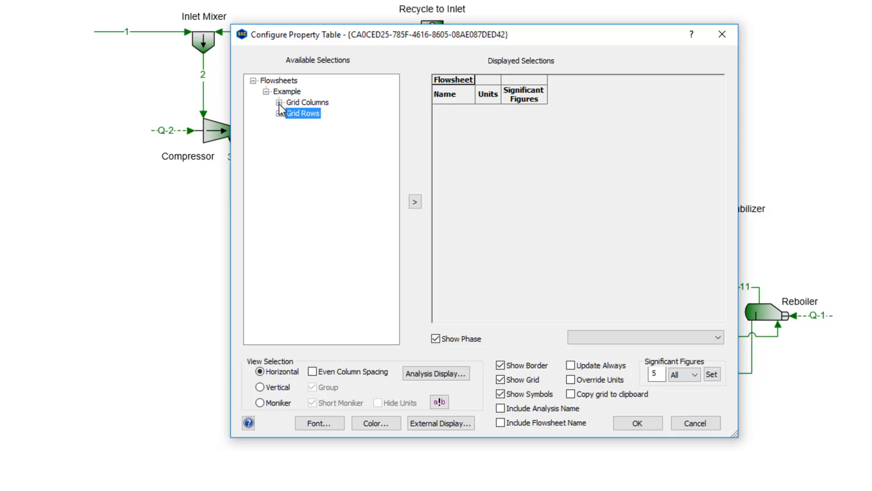
pyautogui.click(281, 103)
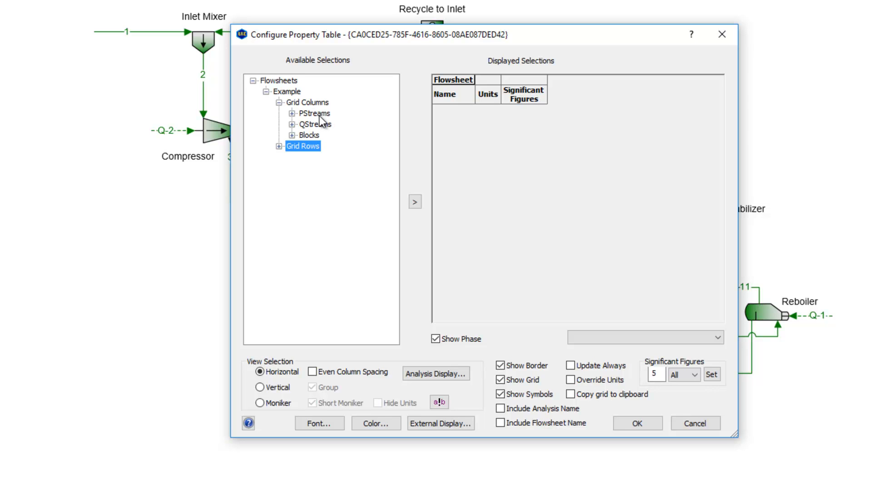
pyautogui.moveTo(322, 131)
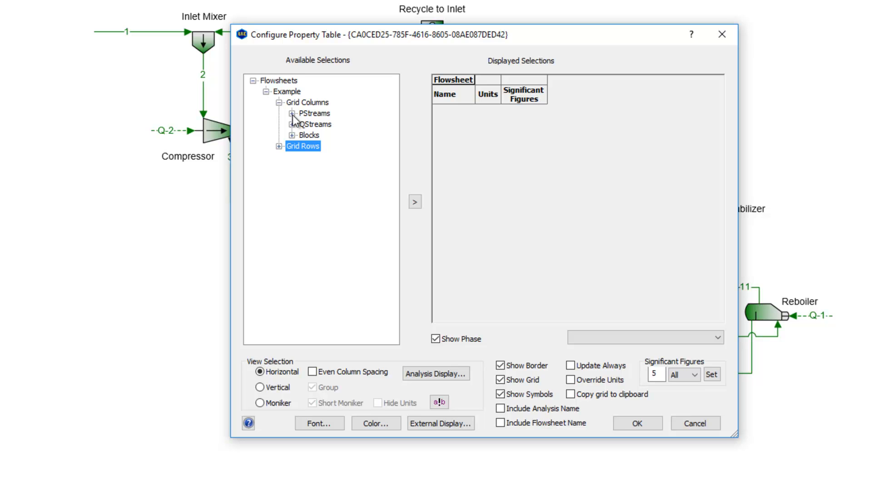
# - Add the NGL and Sales Gas process streams as table columns under Example
pyautogui.click(292, 114)
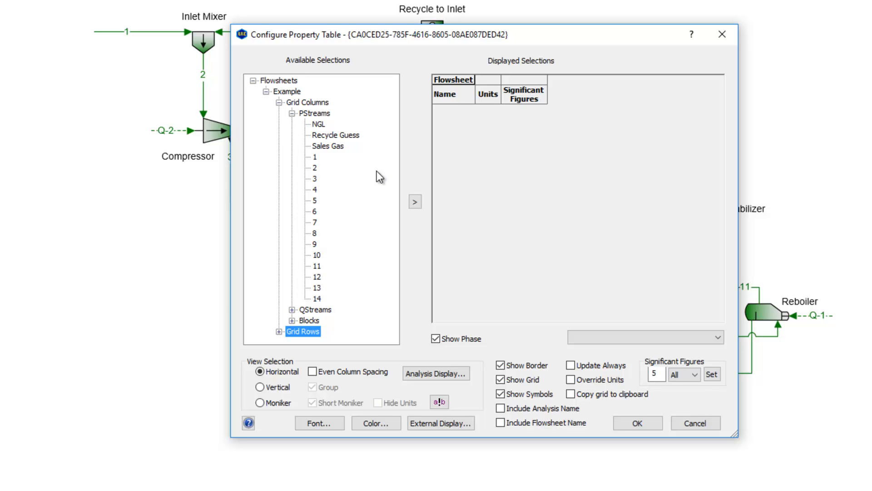
pyautogui.moveTo(371, 171)
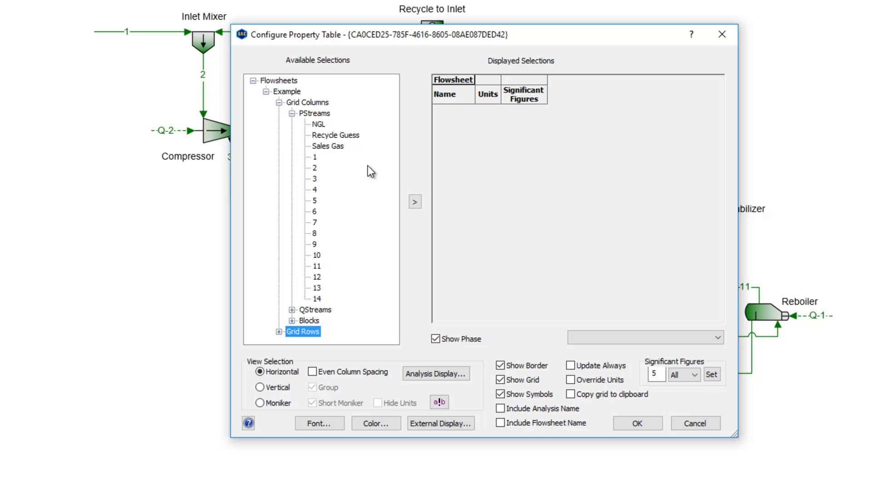
pyautogui.moveTo(320, 129)
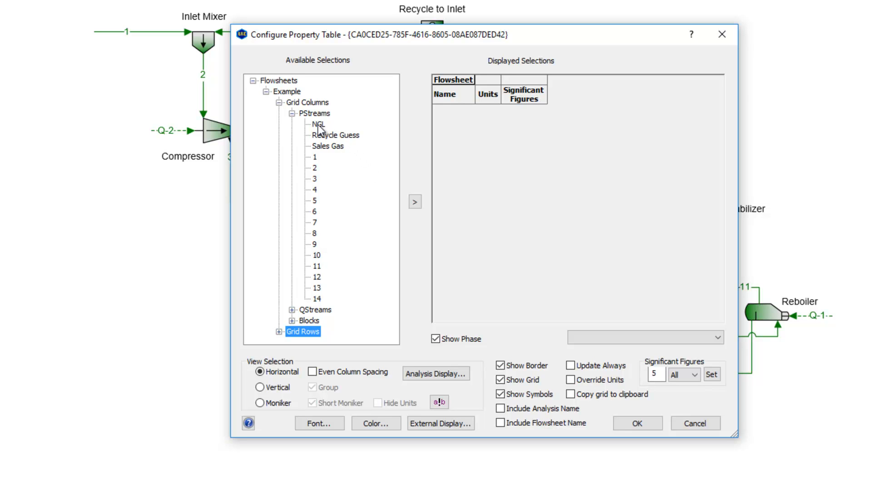
pyautogui.click(317, 124)
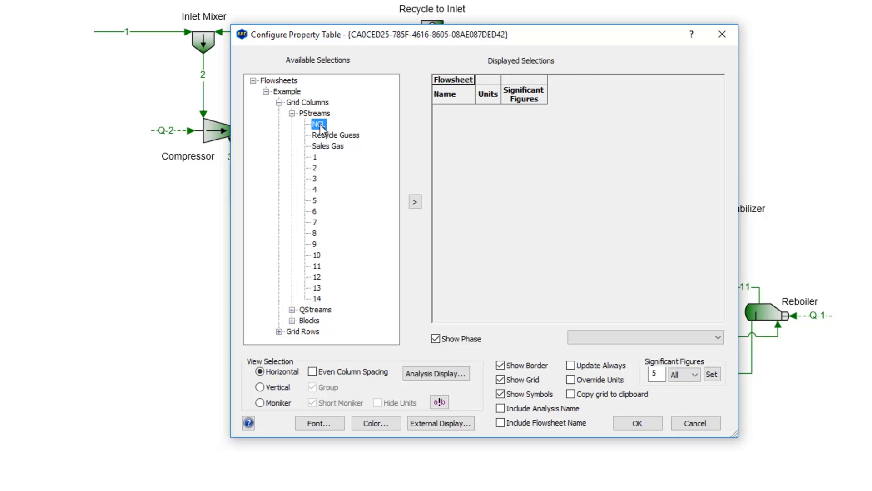
pyautogui.click(415, 201)
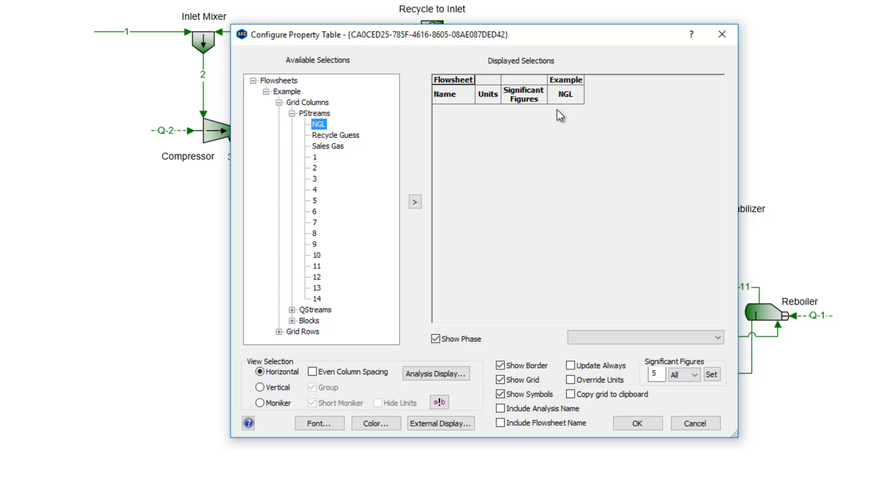
pyautogui.moveTo(480, 158)
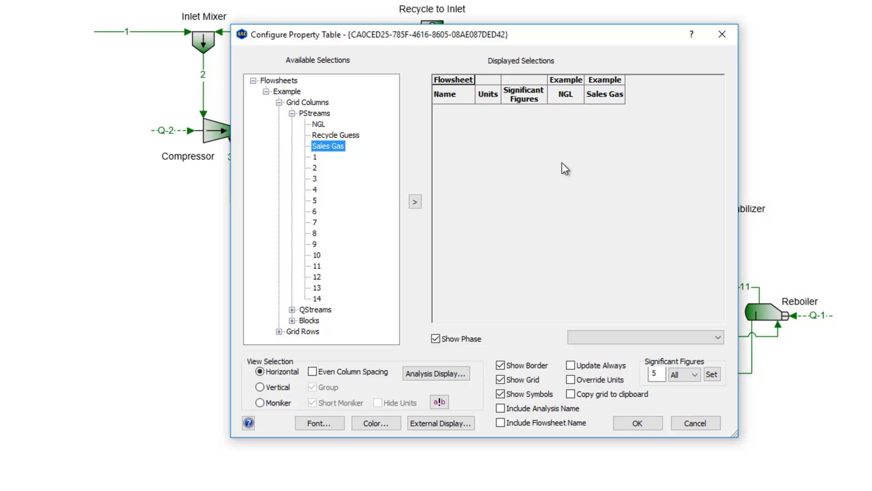
pyautogui.moveTo(318, 163)
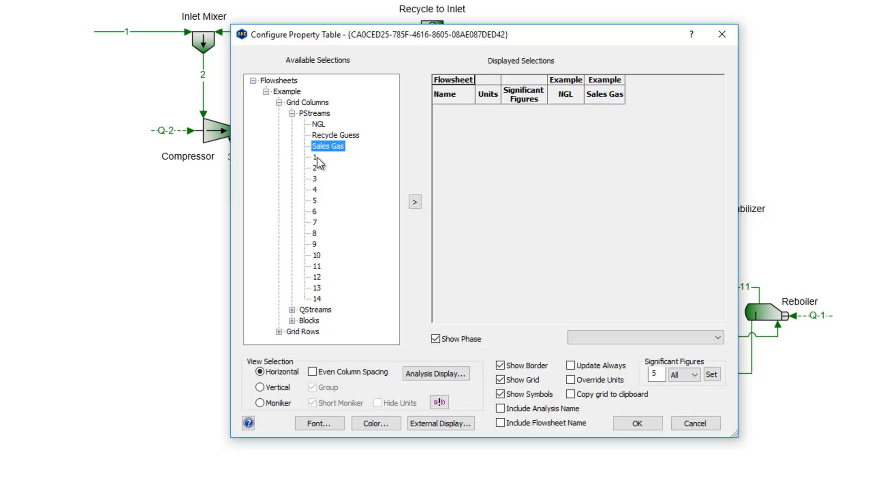
pyautogui.click(314, 157)
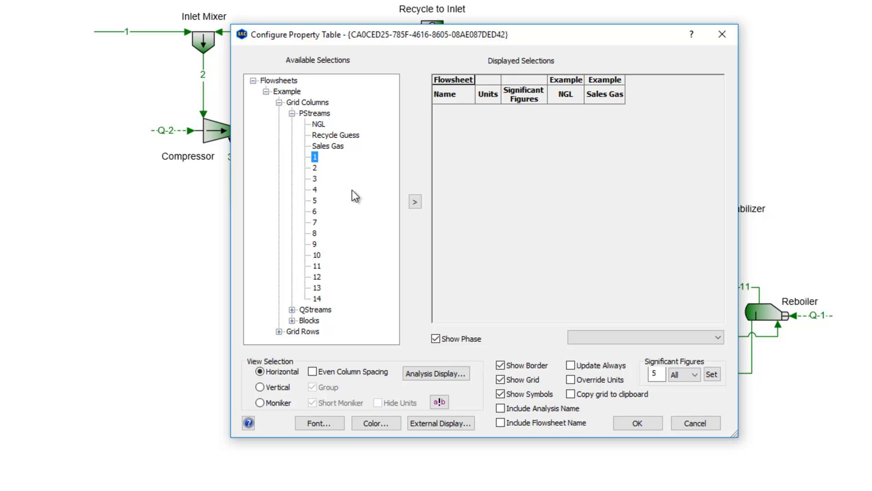
pyautogui.moveTo(369, 230)
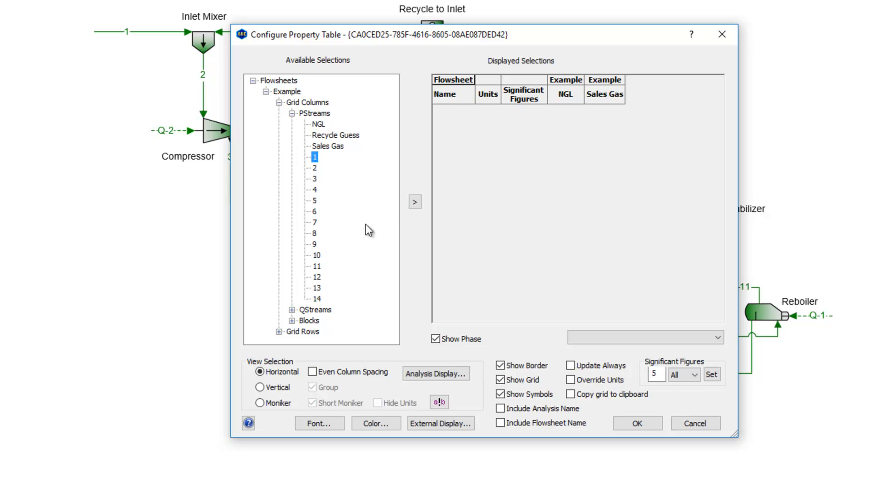
pyautogui.moveTo(588, 210)
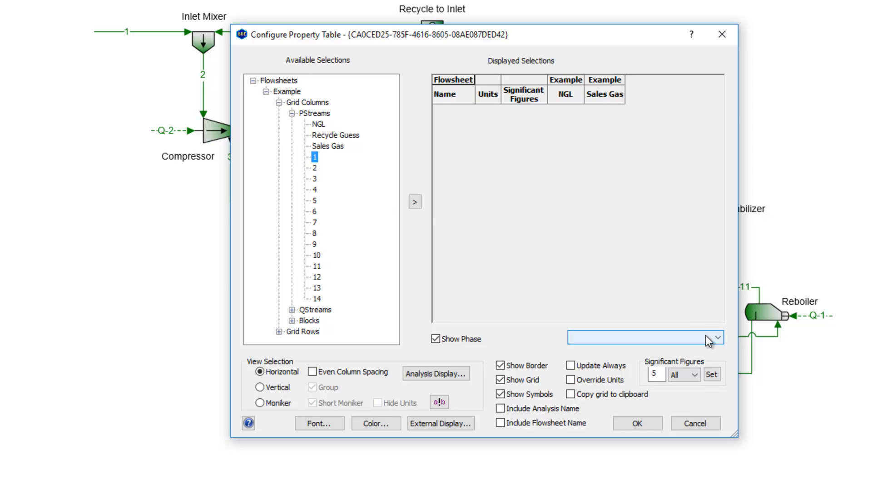
# - Add stream 1's Vapor phase as a third column and collapse Grid Columns
pyautogui.click(717, 337)
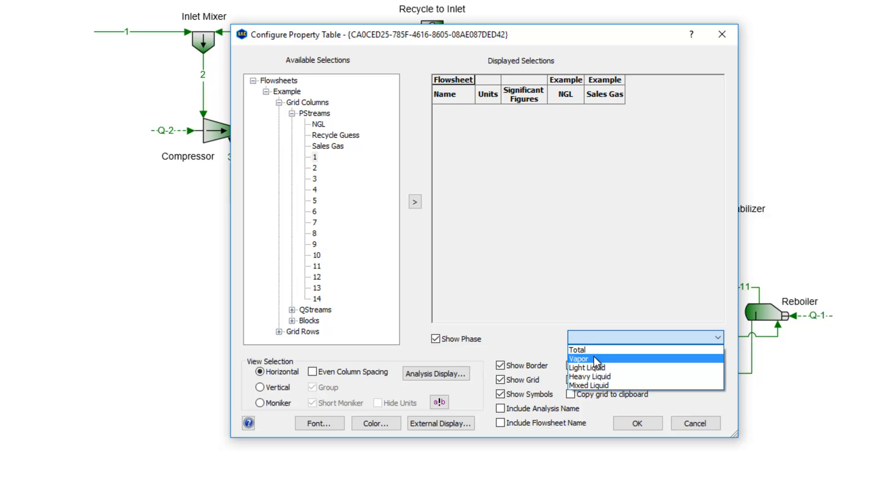
pyautogui.click(579, 359)
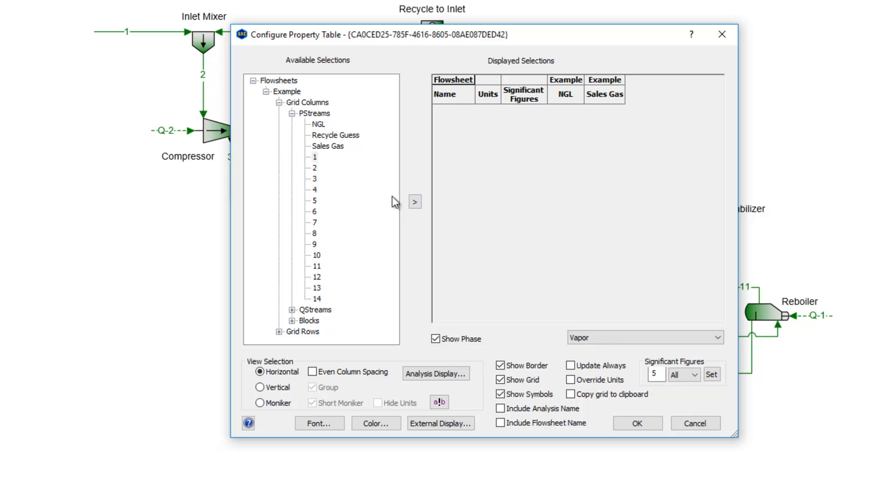
pyautogui.moveTo(317, 164)
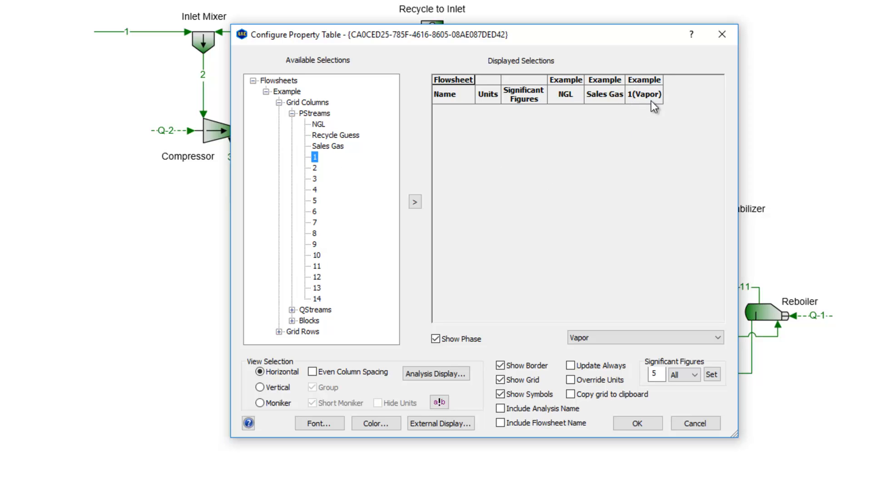
pyautogui.moveTo(636, 136)
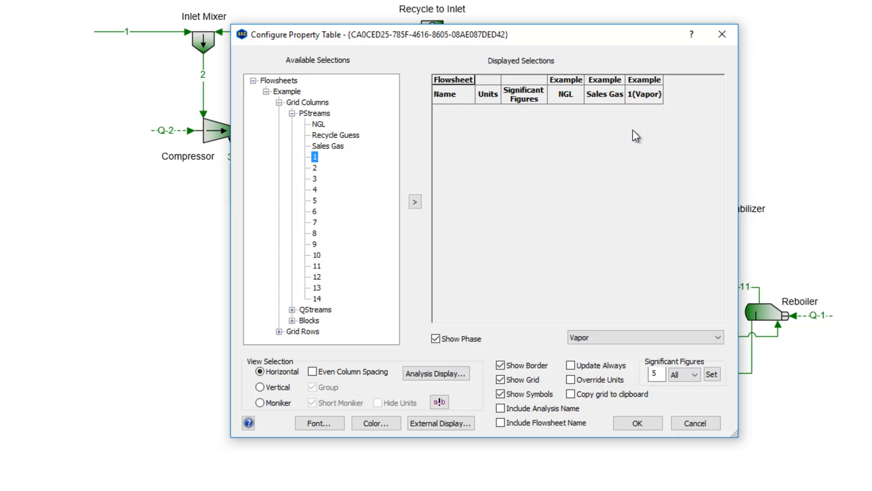
pyautogui.moveTo(605, 160)
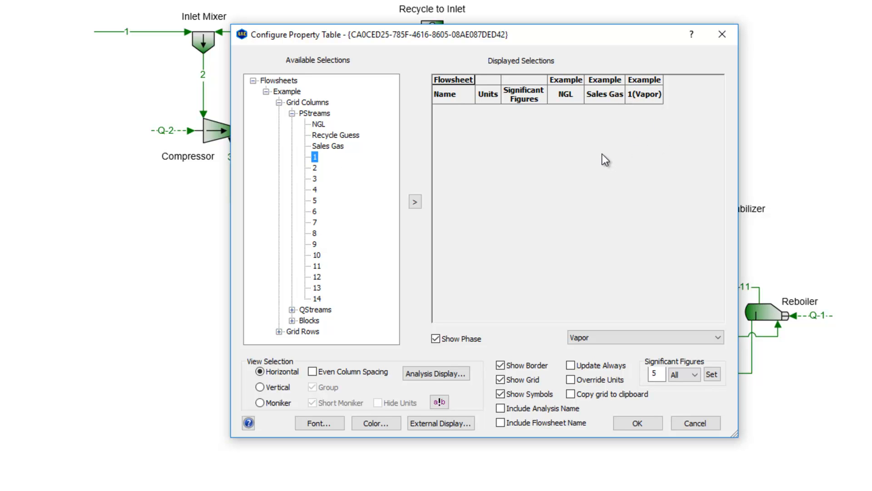
pyautogui.moveTo(647, 196)
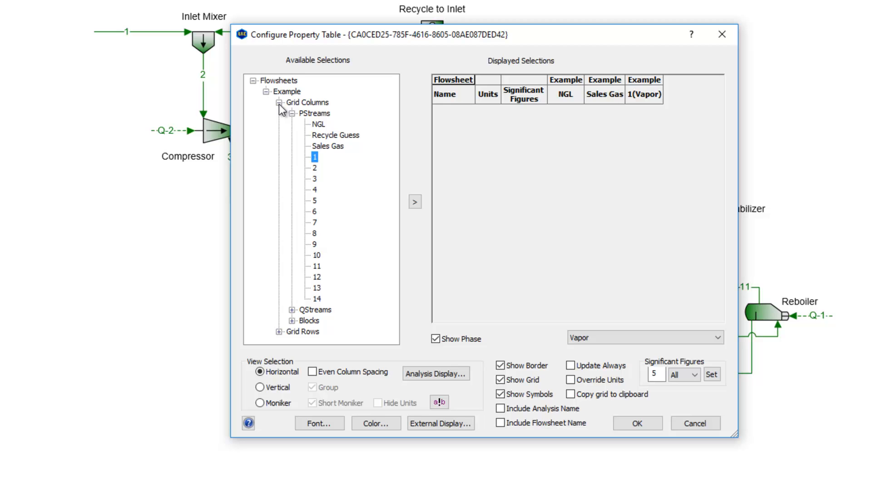
pyautogui.click(280, 102)
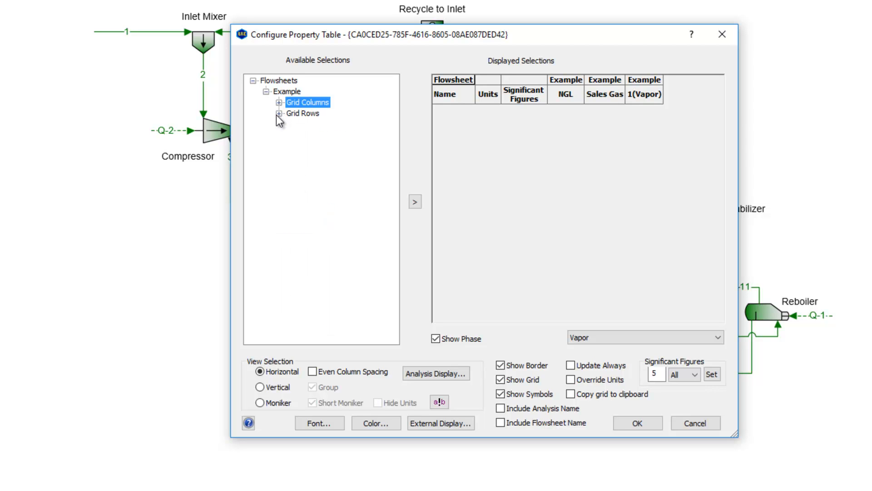
pyautogui.moveTo(281, 119)
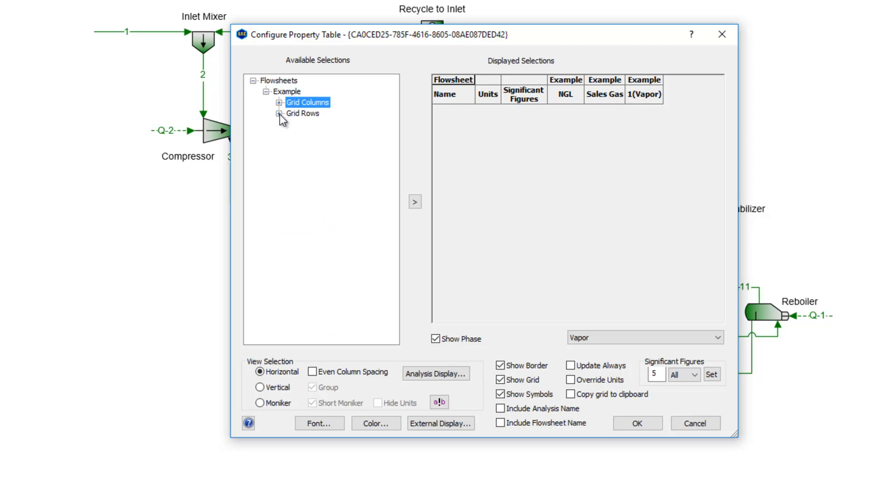
# - Expand Grid Rows and Properties to list PStream, QStream, Block, QManager and Analysis categories
pyautogui.click(281, 113)
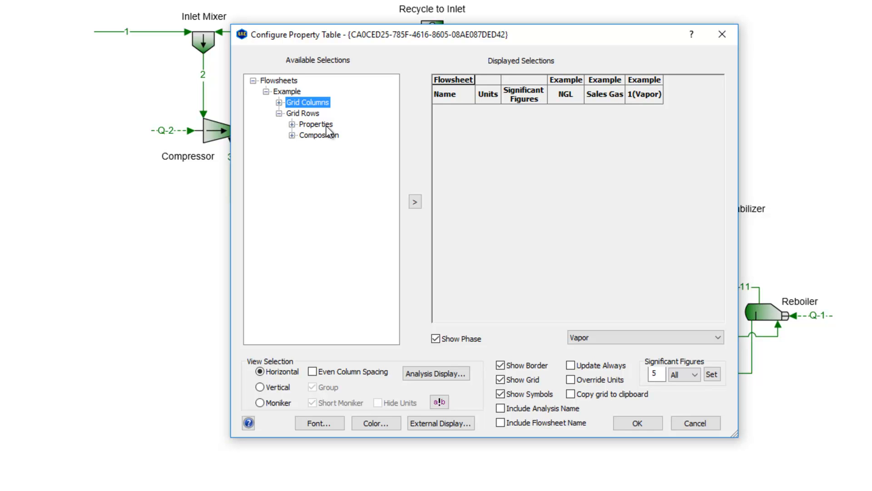
pyautogui.moveTo(320, 142)
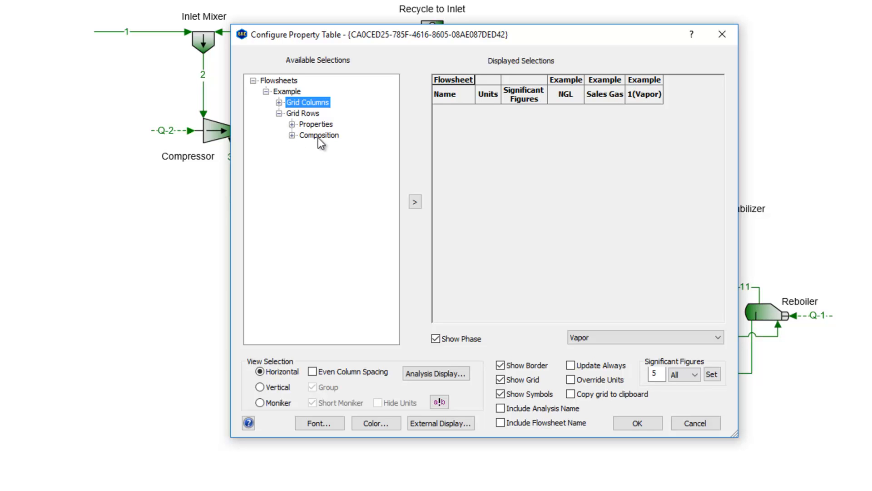
pyautogui.click(293, 124)
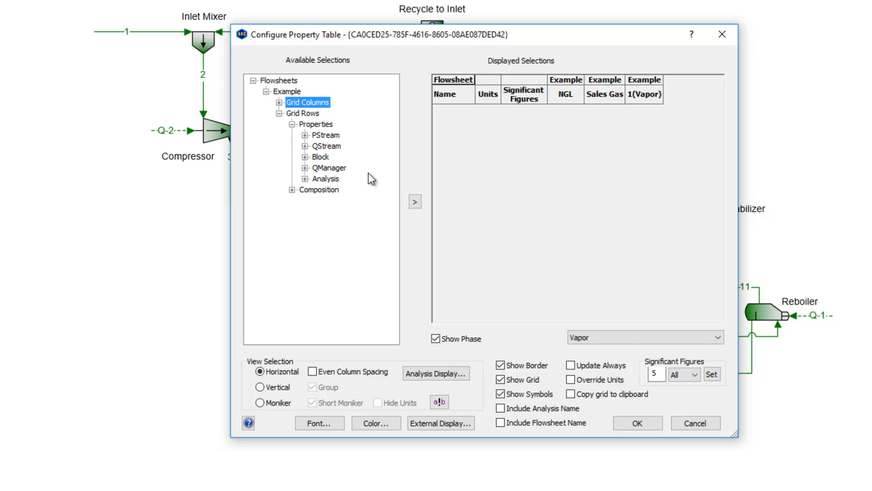
pyautogui.moveTo(333, 188)
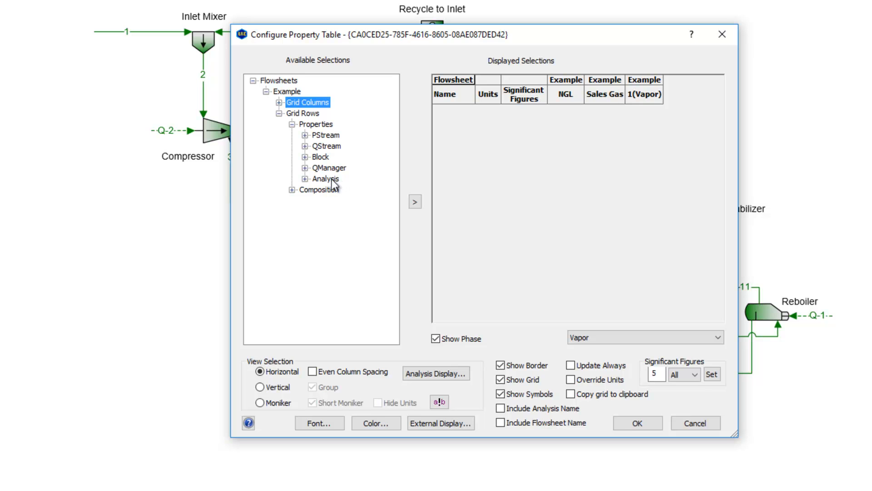
pyautogui.moveTo(317, 137)
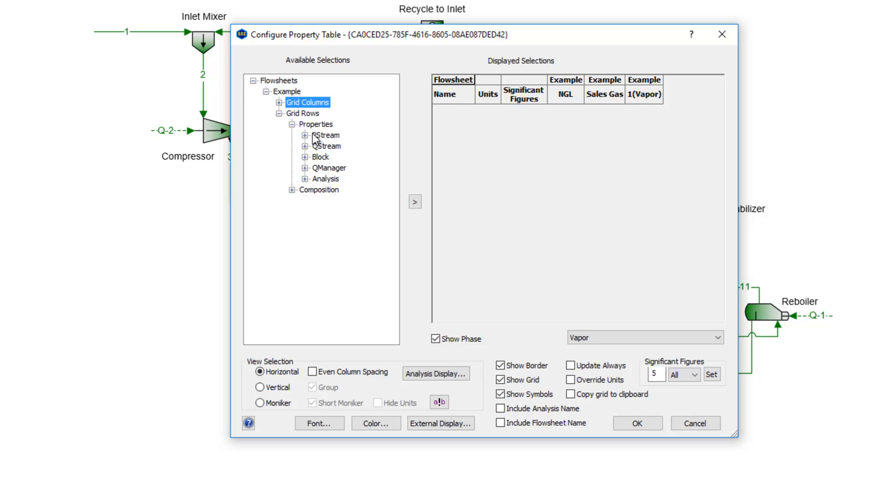
# - Add Temperature, Pressure and Mass Flow rows, setting Temperature to 4 significant figures
pyautogui.click(305, 134)
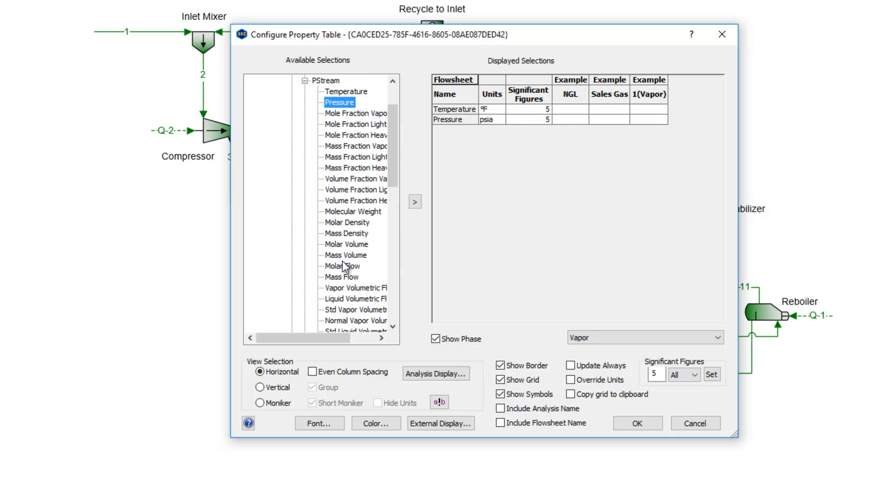
pyautogui.click(342, 277)
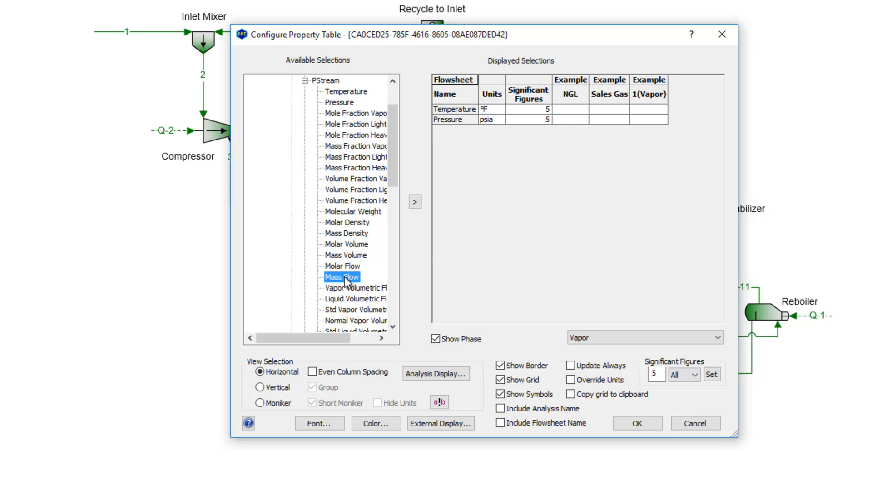
pyautogui.click(414, 201)
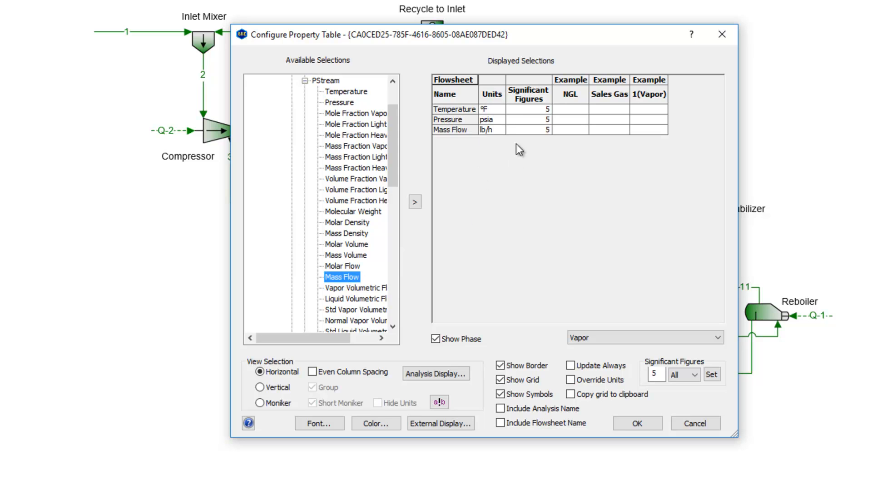
pyautogui.moveTo(500, 203)
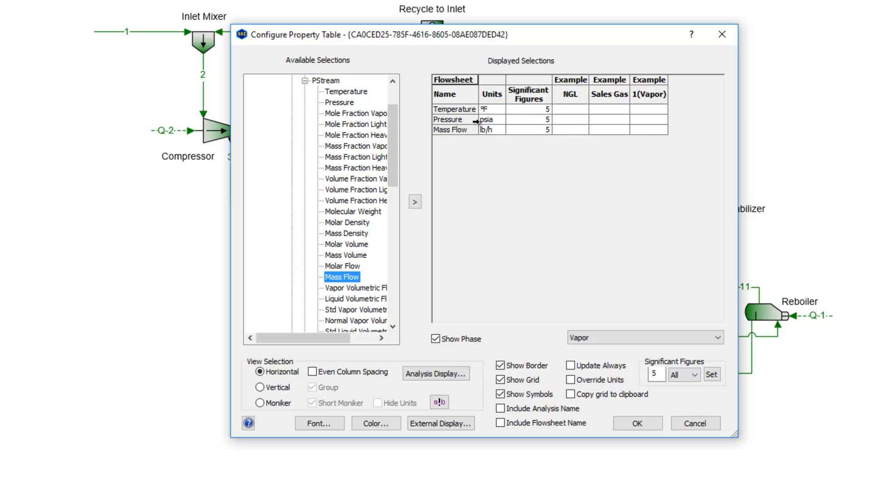
pyautogui.click(499, 108)
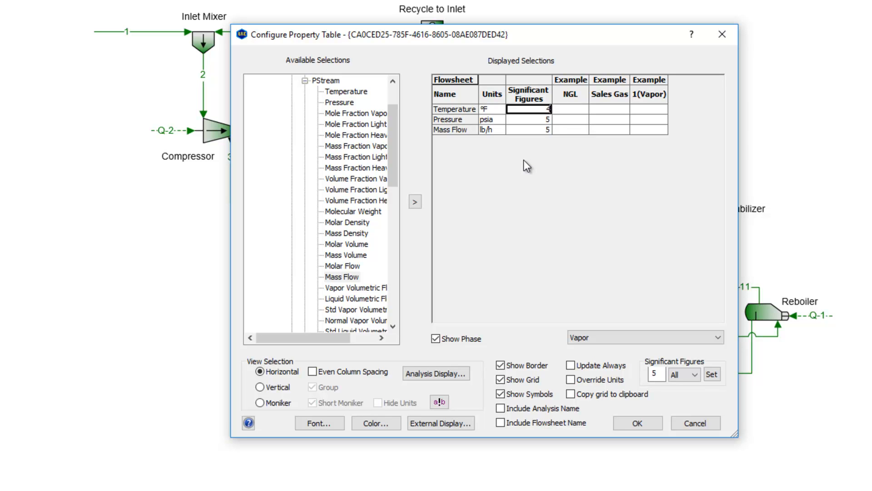
pyautogui.click(528, 119)
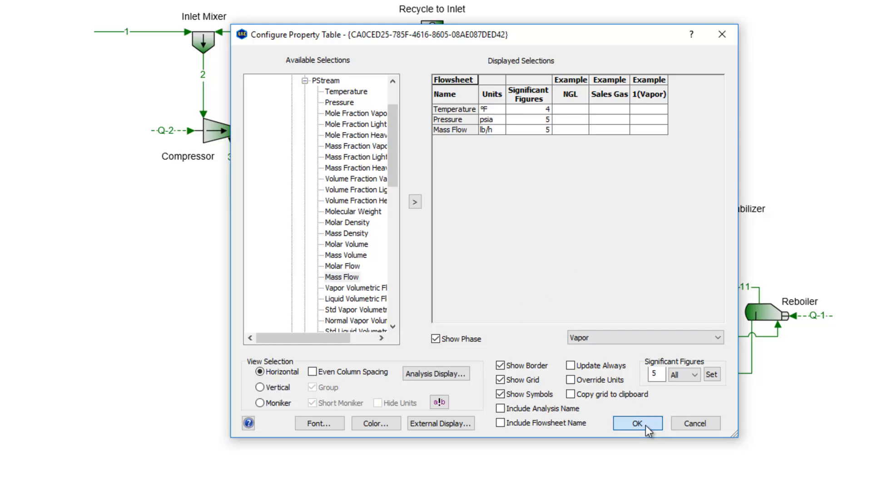
# - Confirm the configuration so the table shows values for NGL, Sales Gas and 1(Vapor)
pyautogui.click(637, 423)
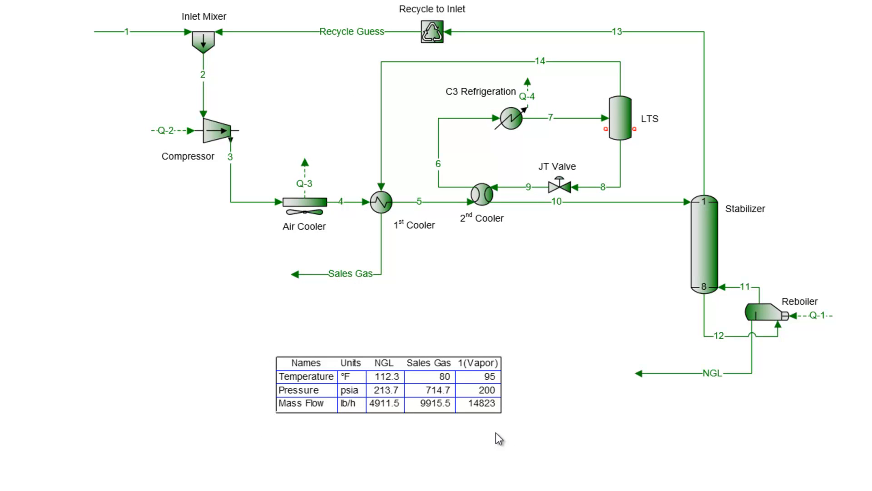
pyautogui.moveTo(445, 457)
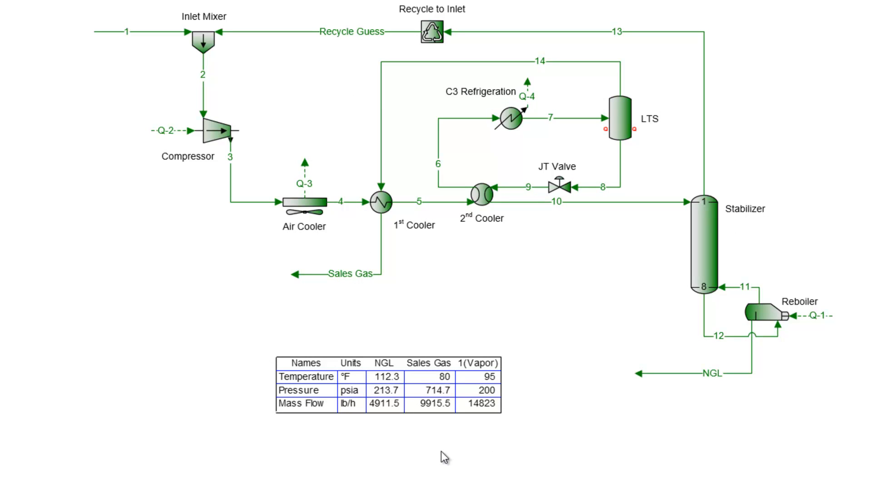
pyautogui.moveTo(337, 391)
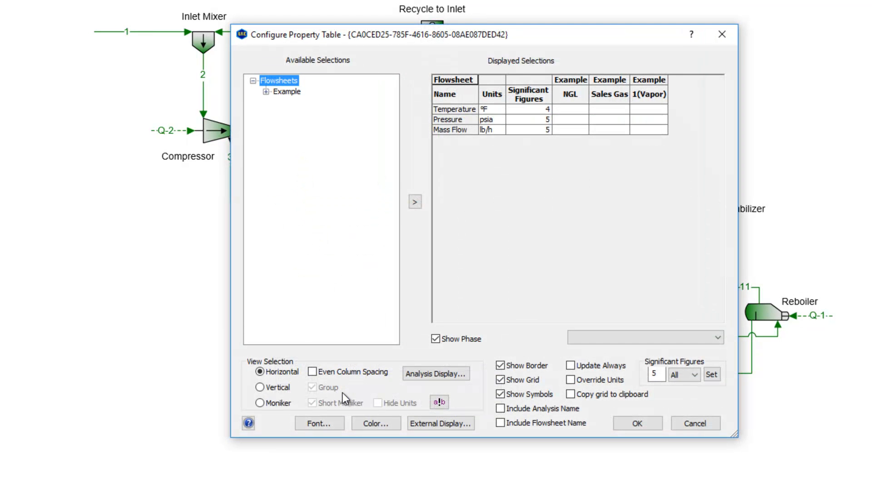
pyautogui.moveTo(419, 277)
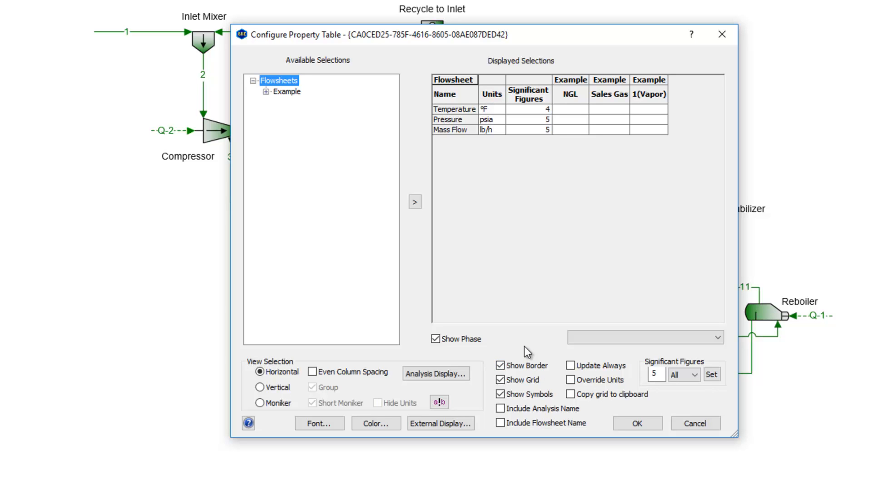
pyautogui.click(501, 379)
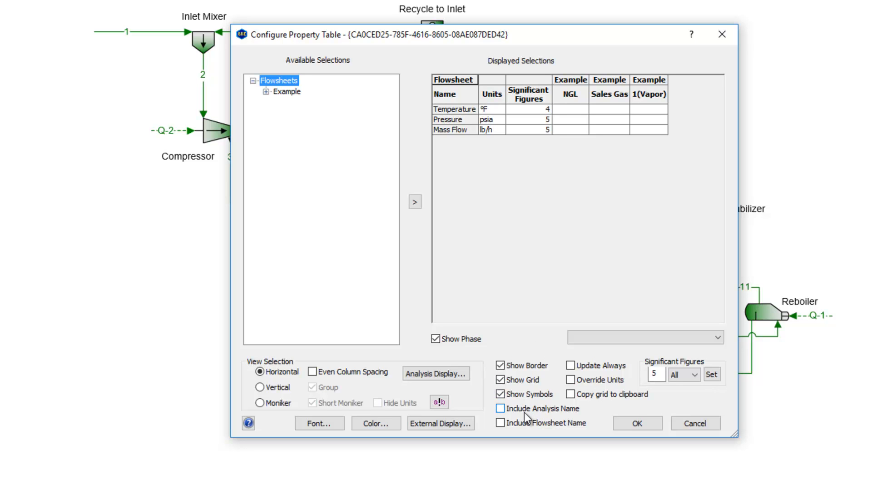
pyautogui.moveTo(541, 418)
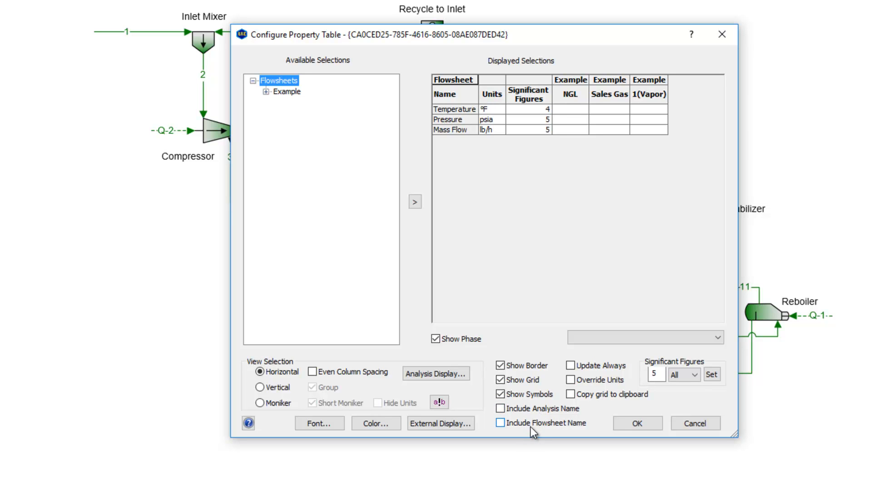
pyautogui.moveTo(526, 430)
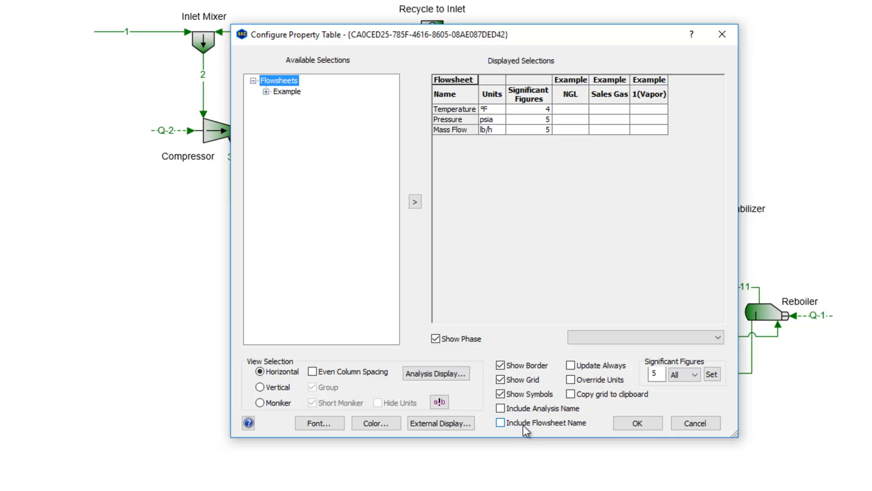
pyautogui.click(500, 422)
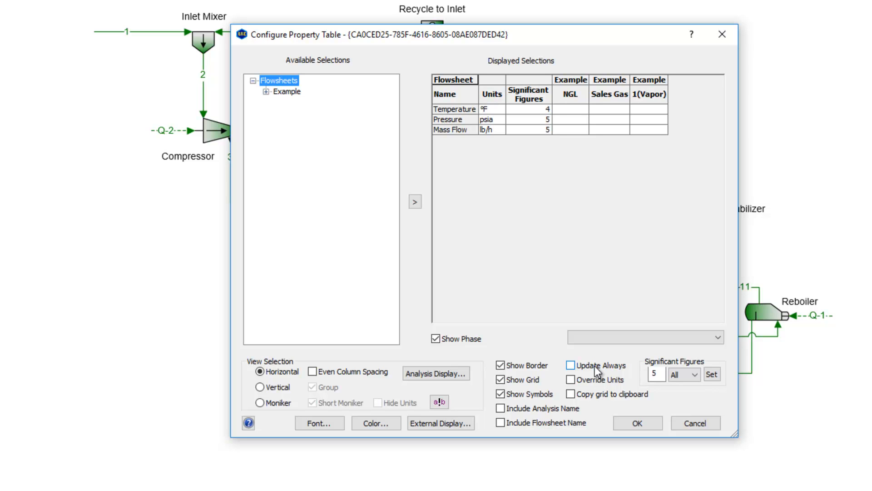
pyautogui.moveTo(617, 373)
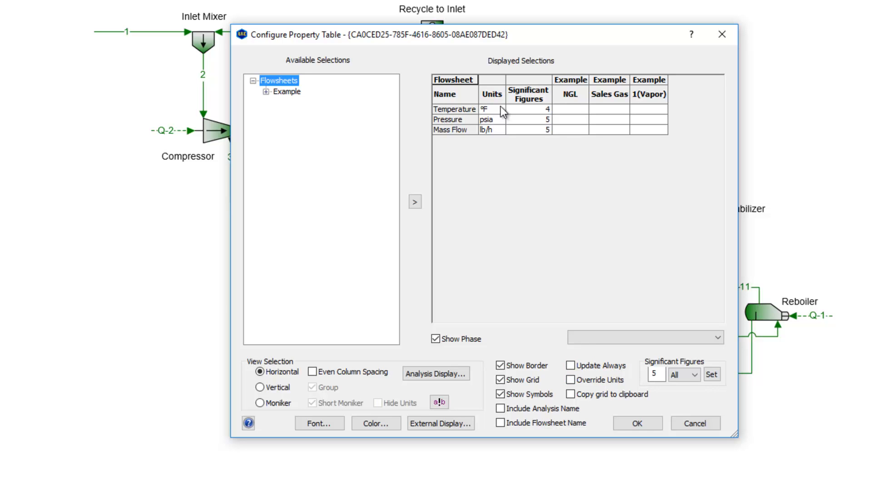
pyautogui.moveTo(495, 176)
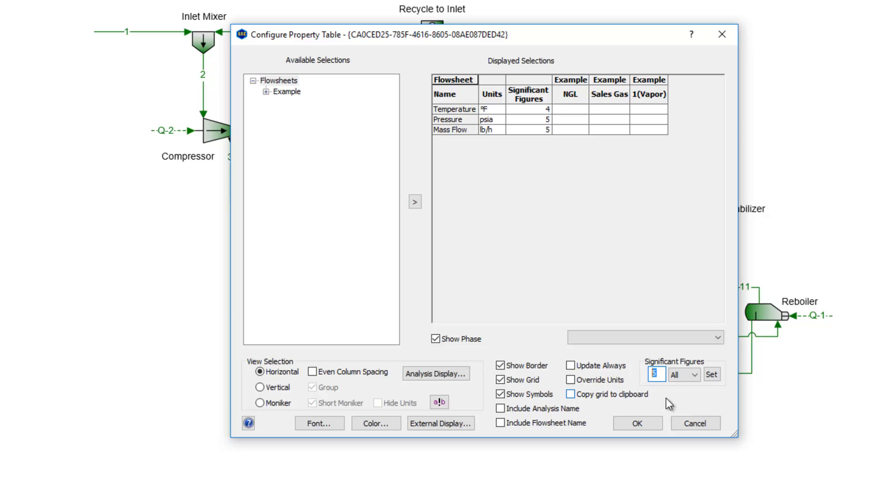
# - Set all properties to 3 significant figures with the Set button
pyautogui.write('3')
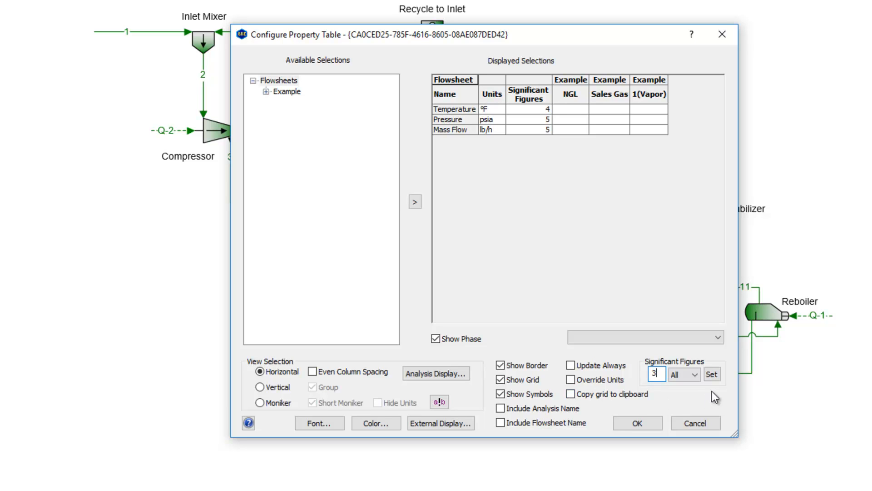
pyautogui.click(712, 374)
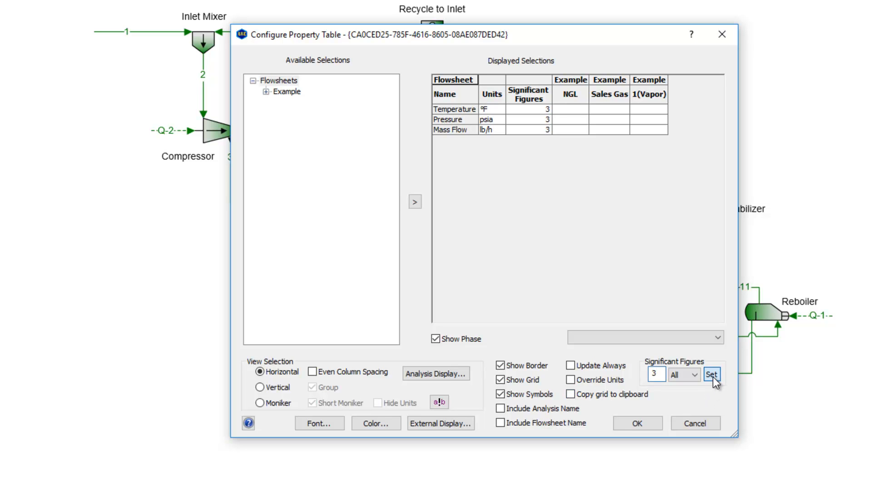
pyautogui.click(712, 374)
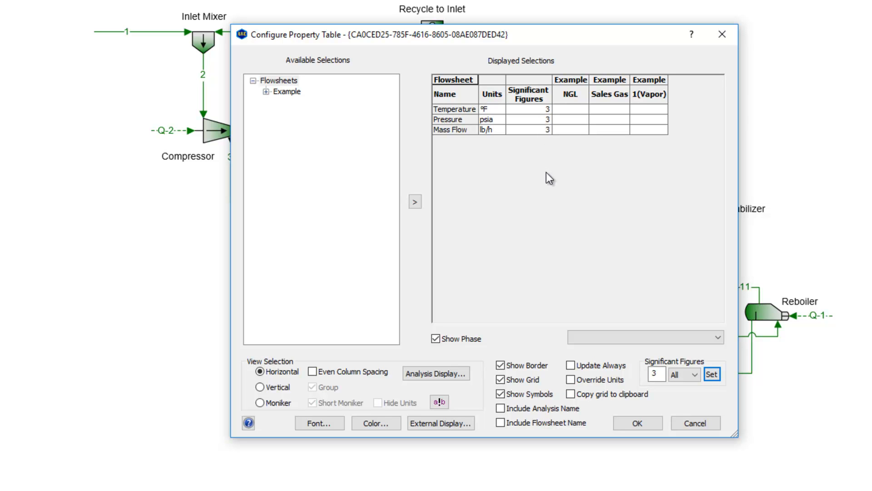
pyautogui.moveTo(550, 181)
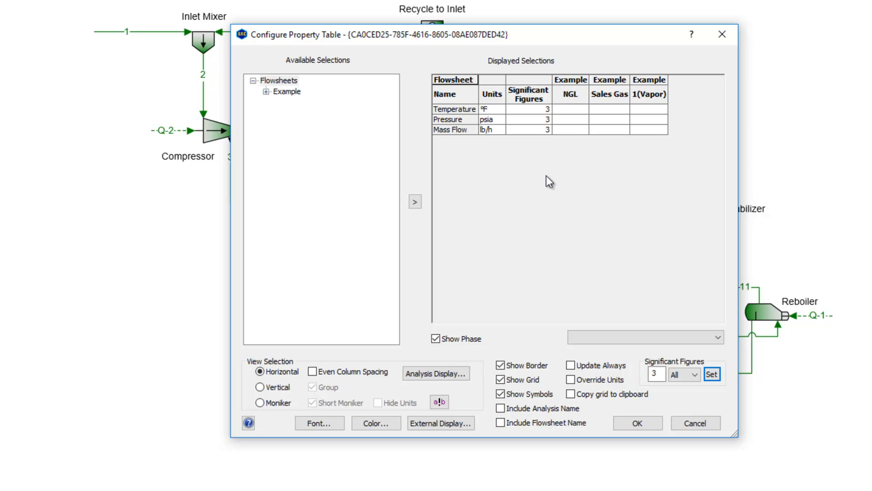
pyautogui.moveTo(587, 221)
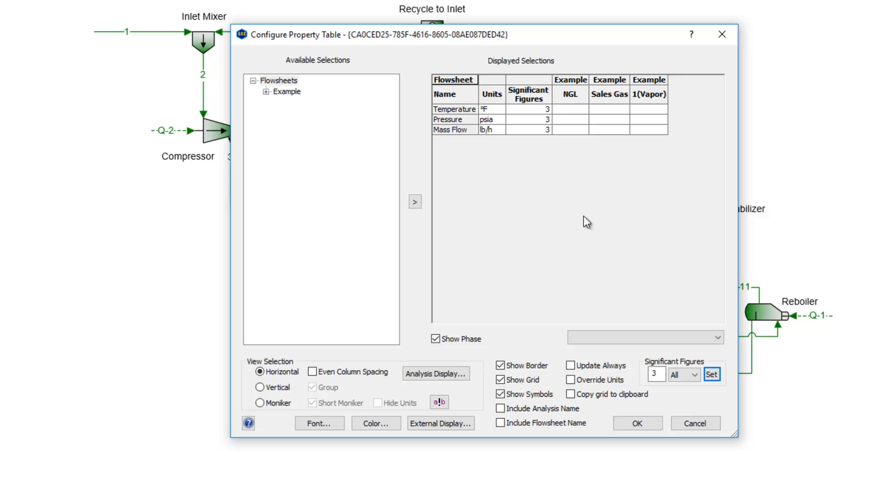
pyautogui.moveTo(564, 226)
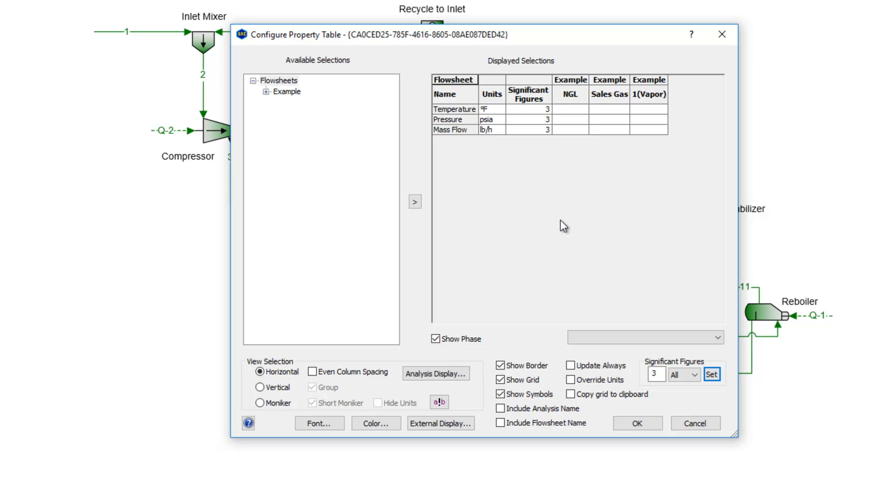
pyautogui.moveTo(373, 285)
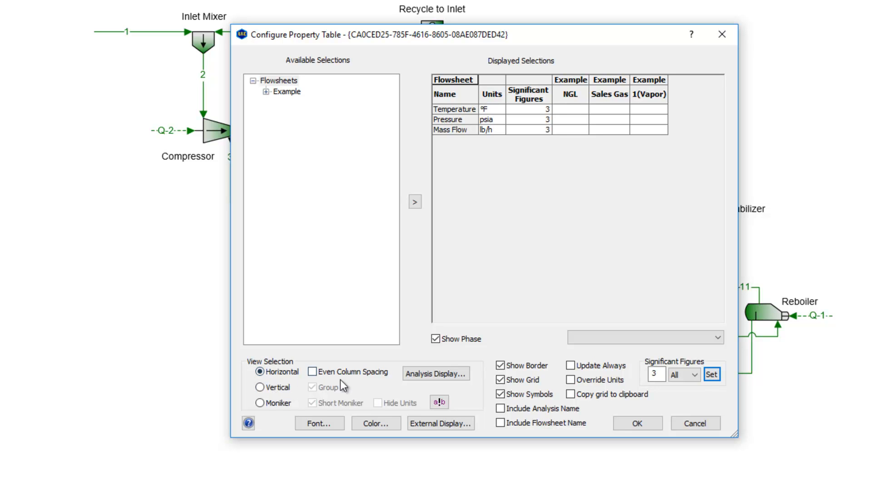
pyautogui.moveTo(347, 384)
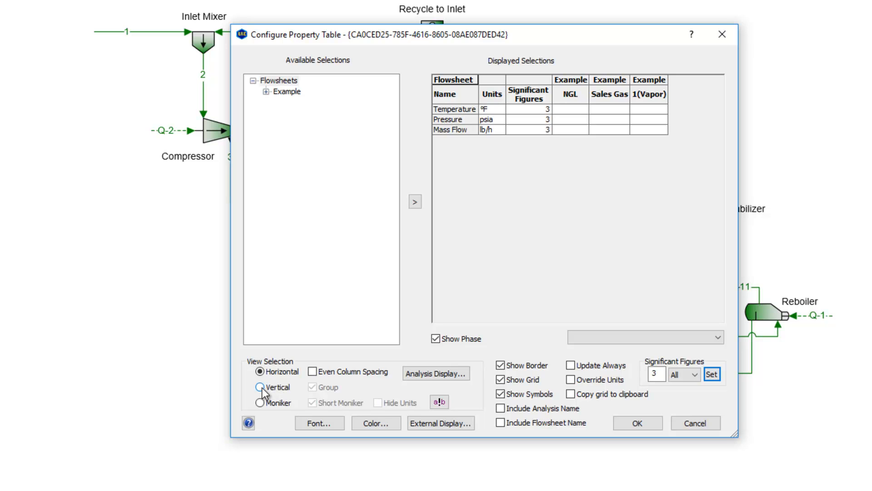
# - Switch to Vertical view and add stream 1's Temperature from Example's PStream list
pyautogui.click(259, 387)
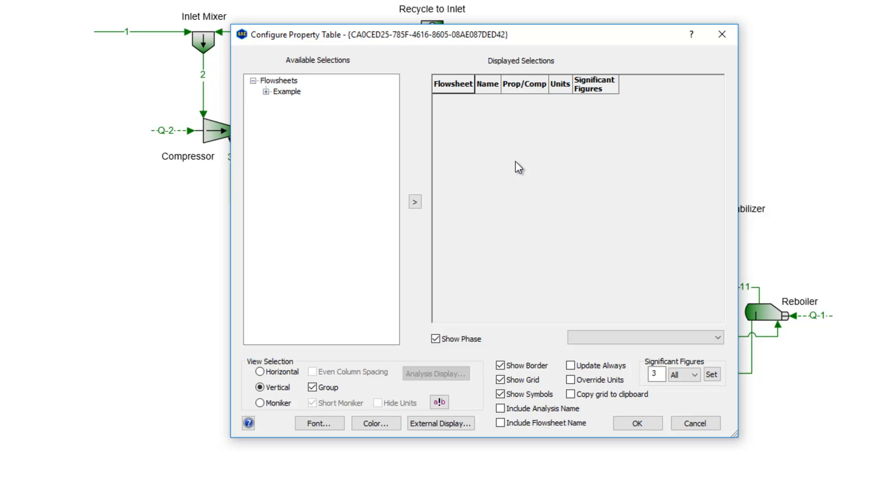
pyautogui.moveTo(356, 183)
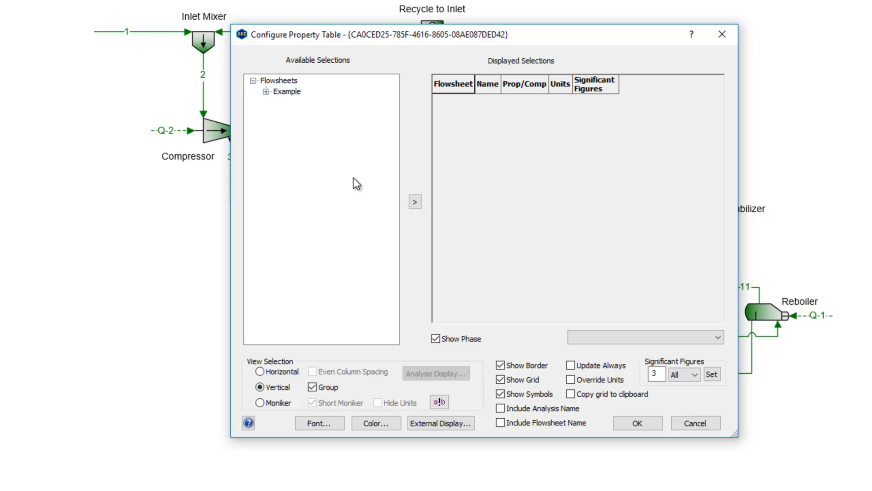
pyautogui.click(266, 92)
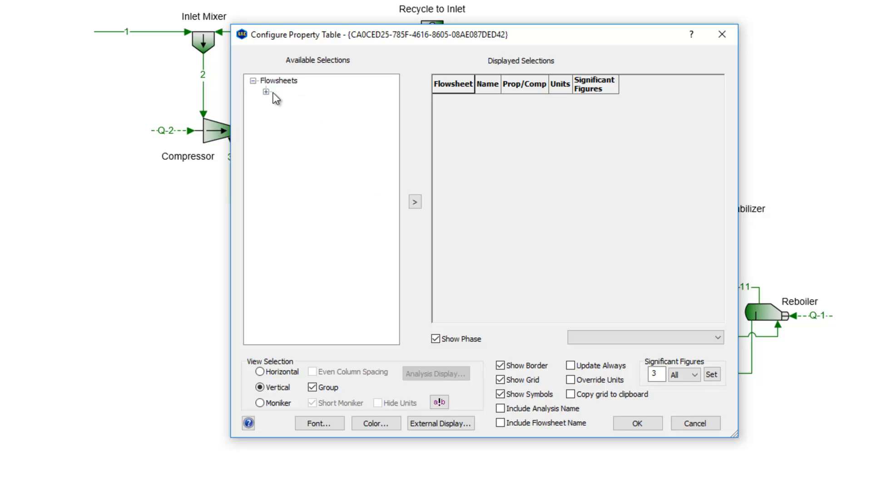
pyautogui.click(267, 92)
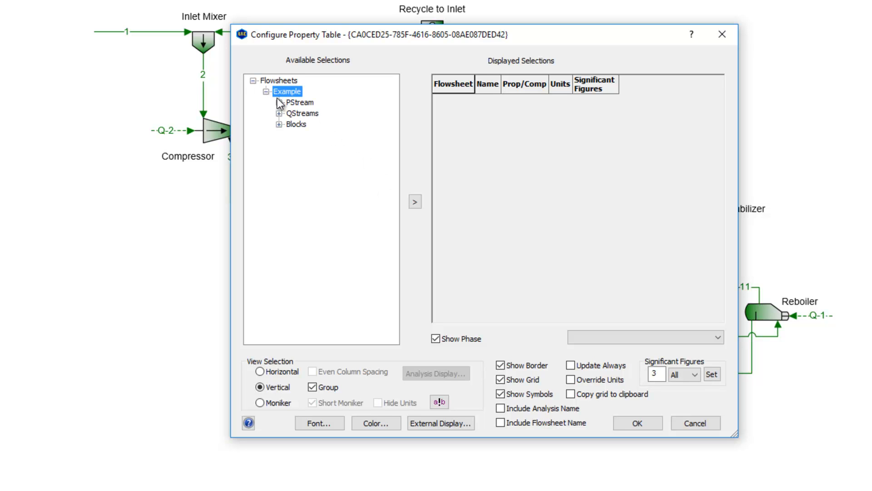
pyautogui.click(279, 103)
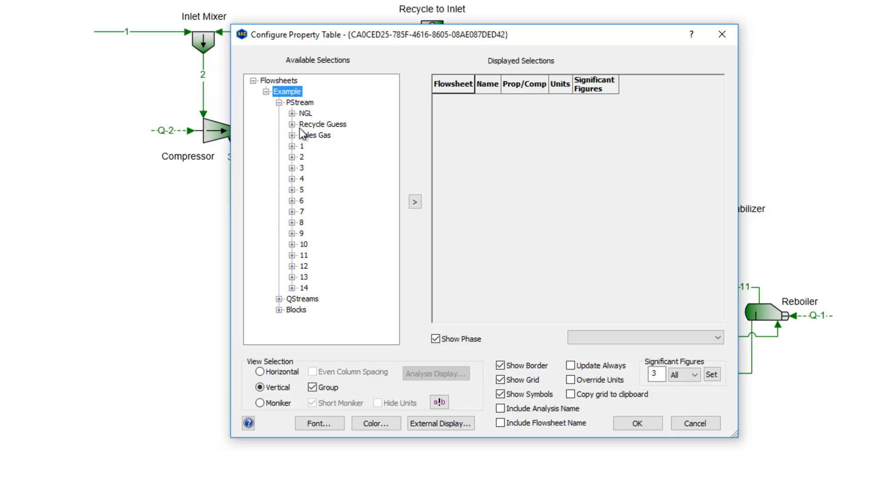
pyautogui.click(293, 146)
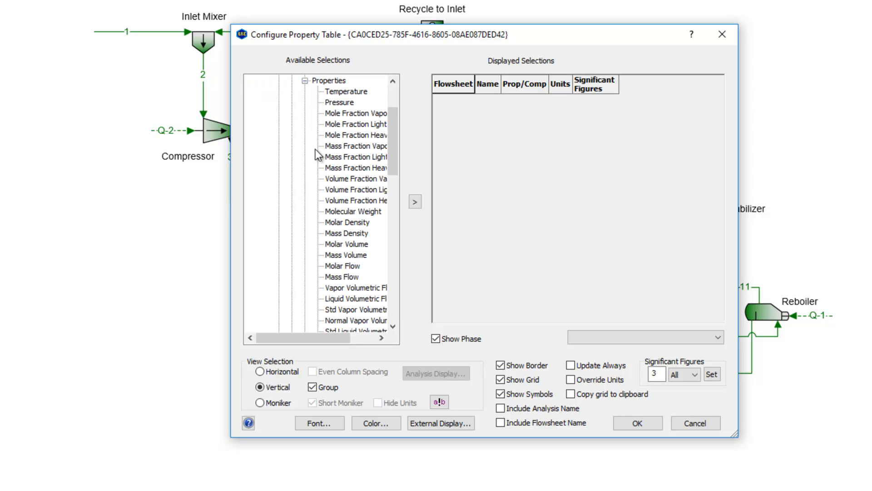
pyautogui.moveTo(340, 96)
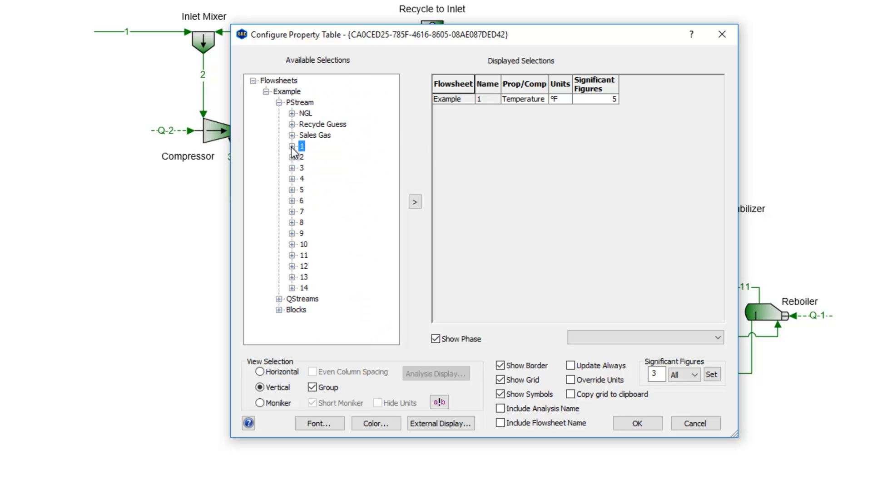
# - Add NGL methane, ethane and propane mole fractions and confirm the table
pyautogui.click(293, 113)
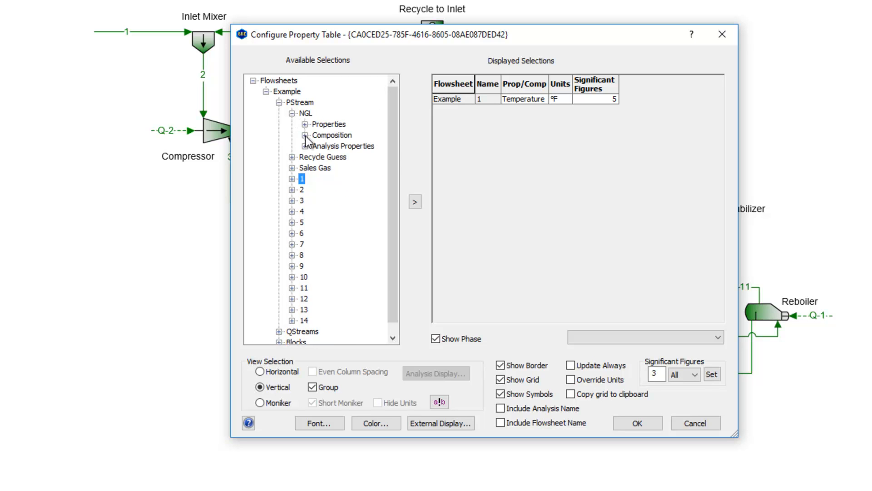
pyautogui.click(305, 135)
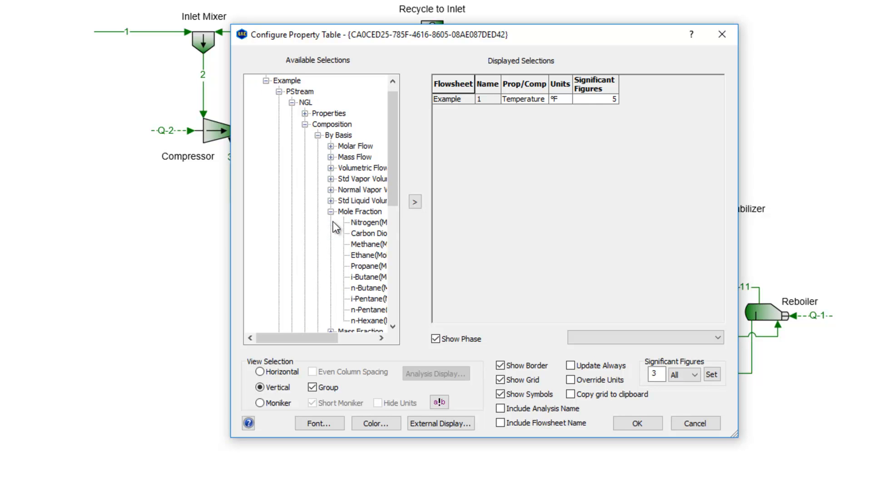
pyautogui.moveTo(367, 243)
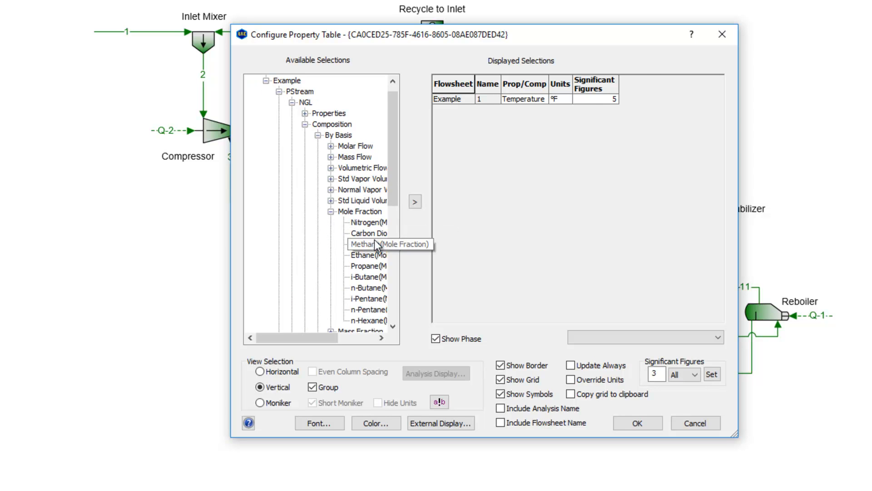
pyautogui.click(415, 201)
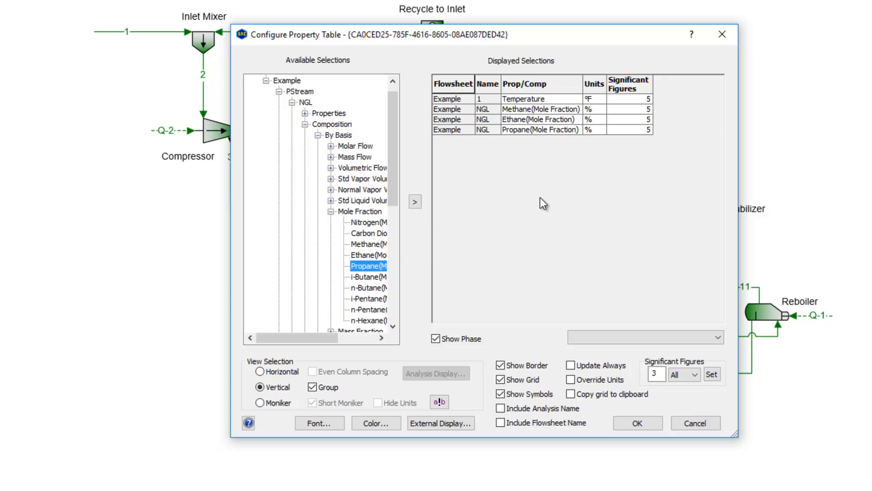
pyautogui.moveTo(546, 157)
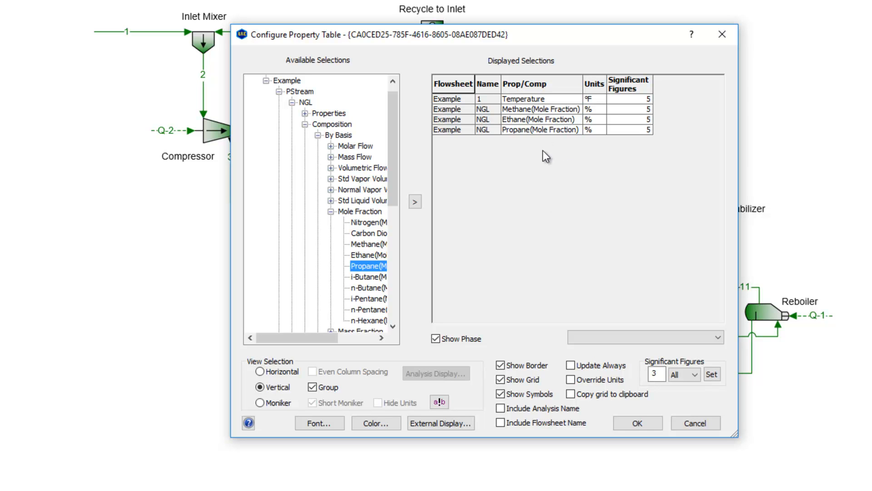
pyautogui.moveTo(486, 101)
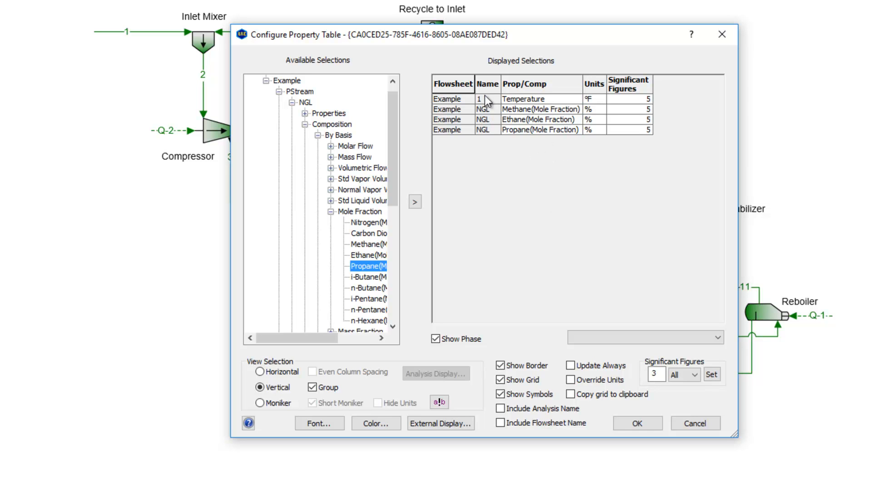
pyautogui.moveTo(523, 183)
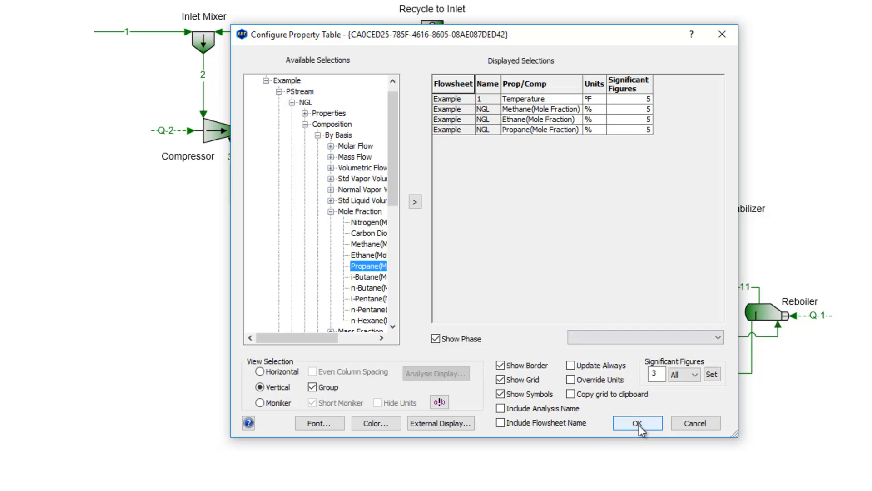
pyautogui.click(638, 423)
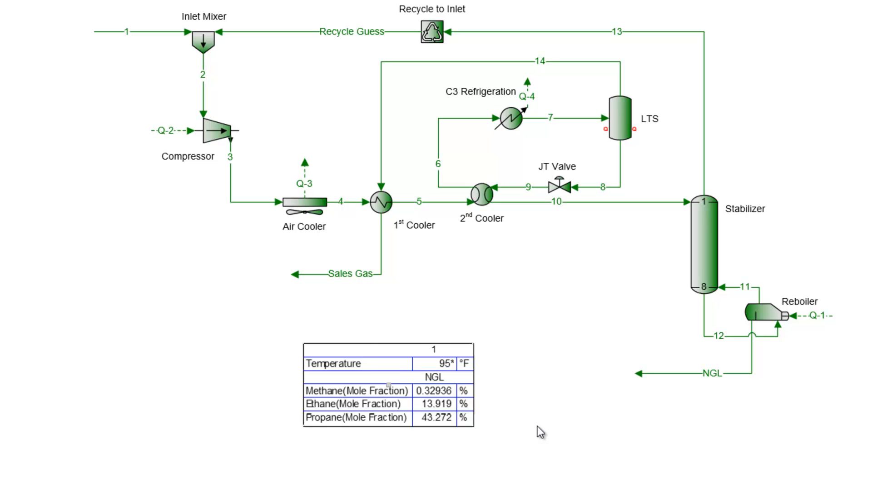
pyautogui.moveTo(354, 405)
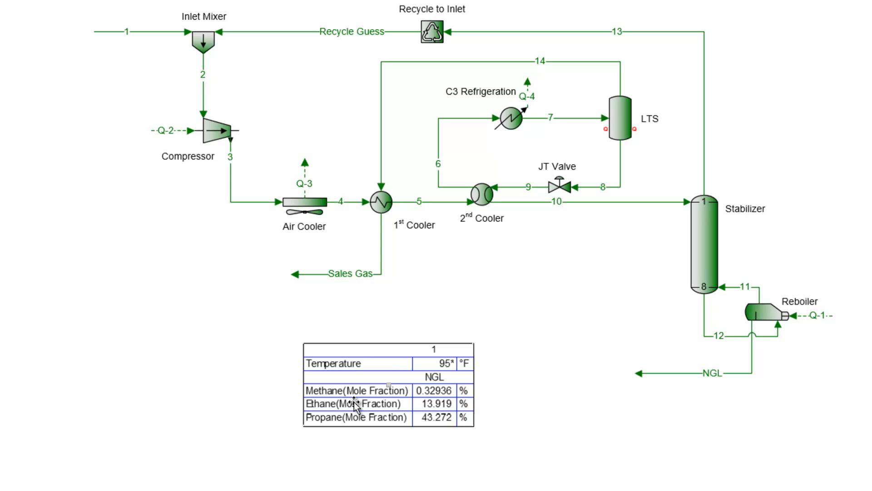
# - Reopen the Configure Property Table dialog for the grouped temperature and NGL mole fraction table
pyautogui.doubleClick(387, 390)
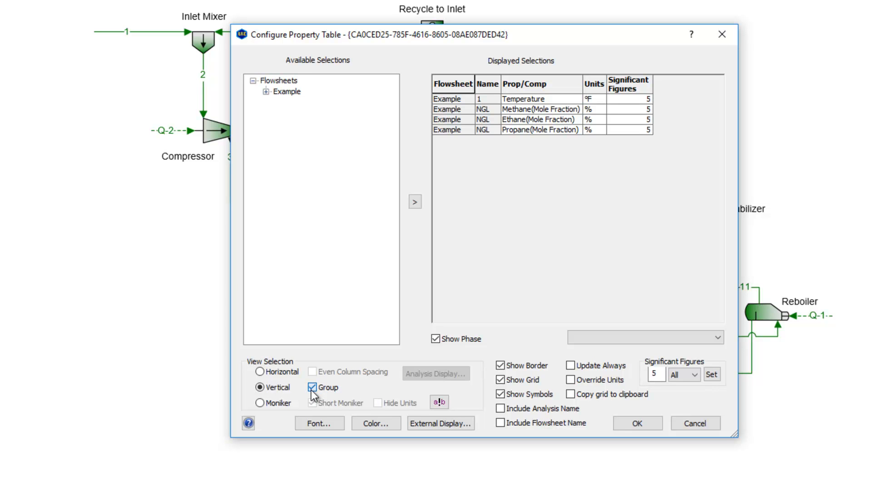
# - Turn off Group so each table row is labelled by its stream, and apply the layout
pyautogui.click(312, 387)
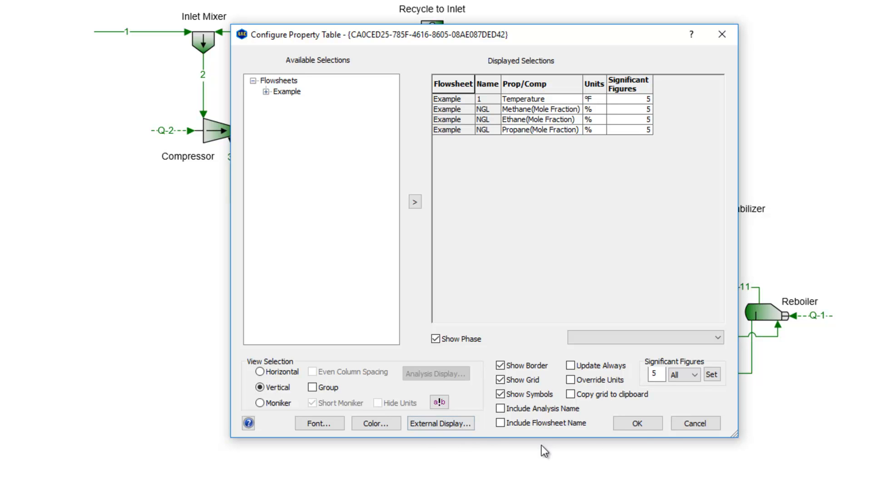
pyautogui.click(637, 423)
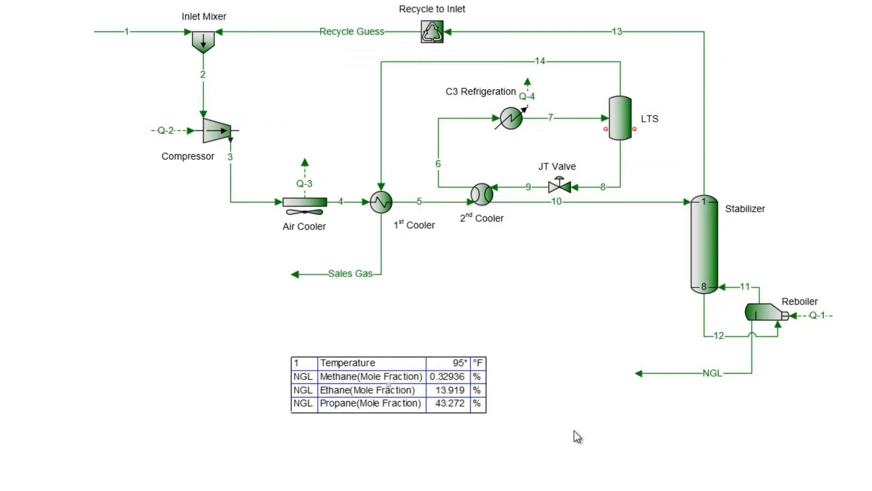
pyautogui.moveTo(346, 350)
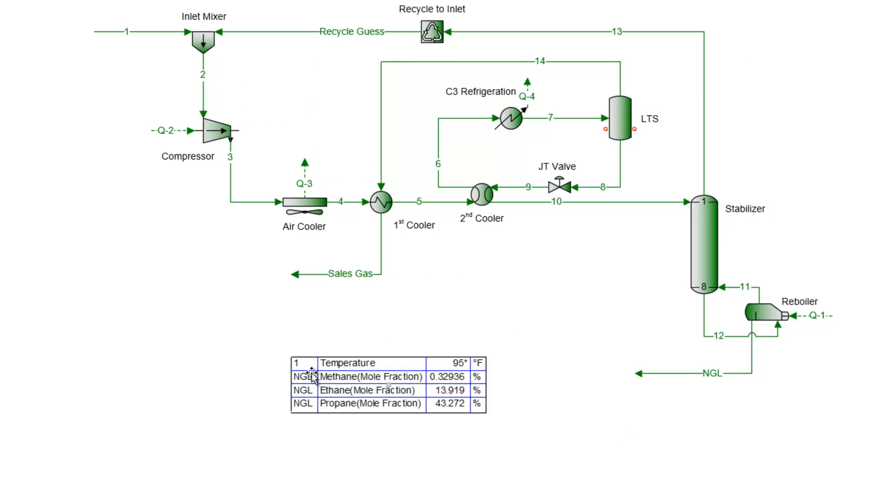
pyautogui.moveTo(398, 459)
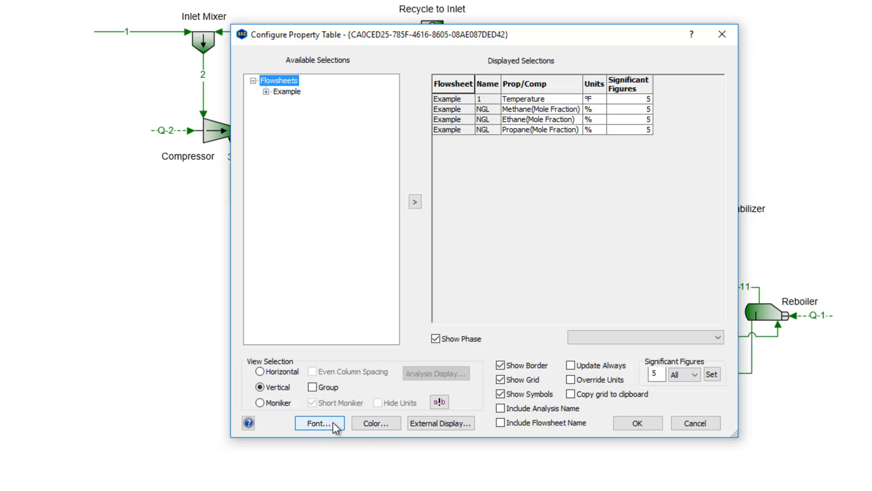
pyautogui.click(319, 423)
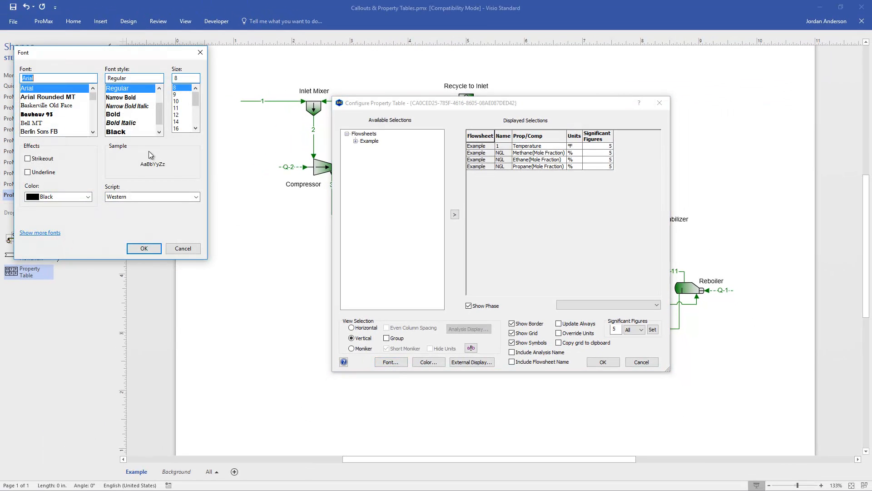
pyautogui.moveTo(171, 170)
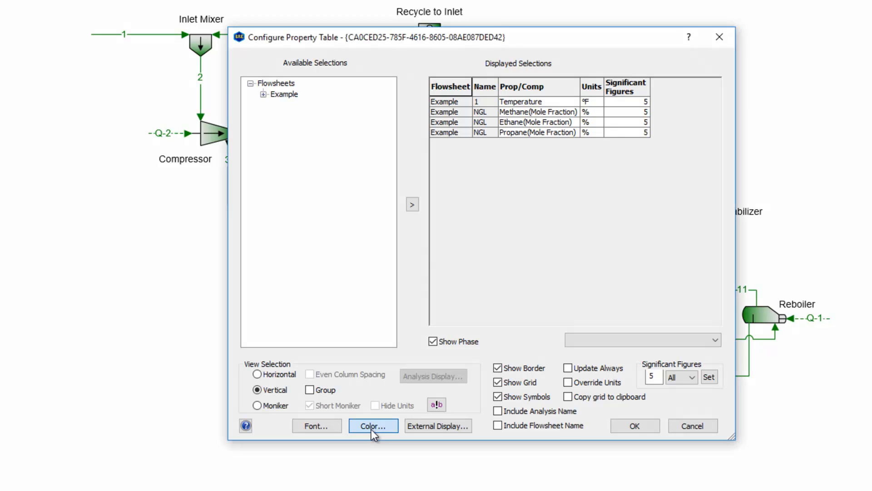
pyautogui.click(372, 426)
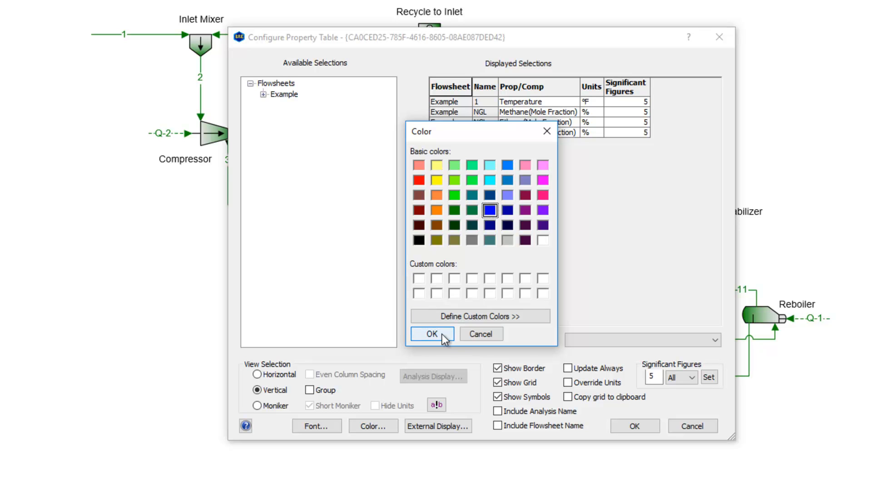
pyautogui.click(432, 333)
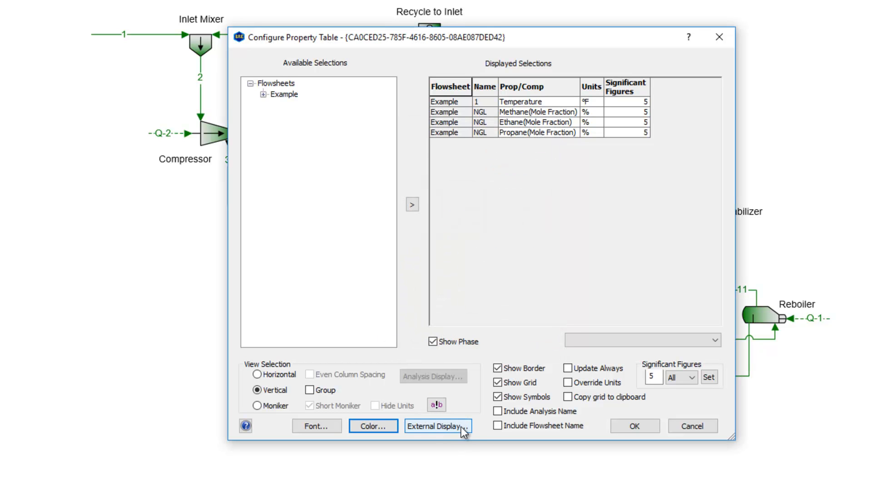
pyautogui.moveTo(482, 439)
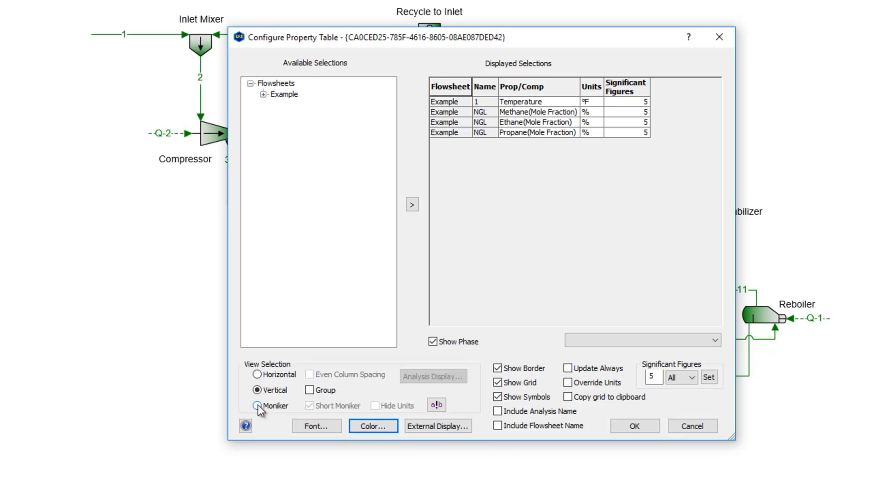
# - Switch the table to Moniker view and add the Cooler 2 Approach T selection
pyautogui.click(257, 405)
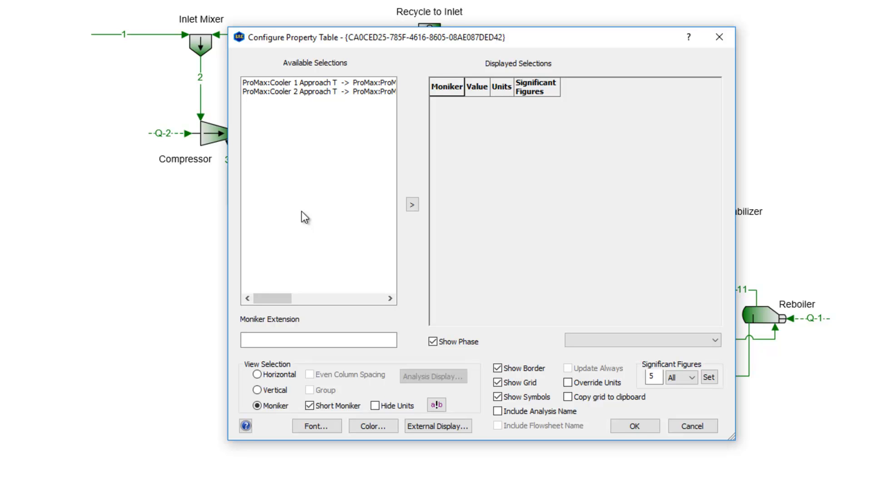
pyautogui.moveTo(310, 117)
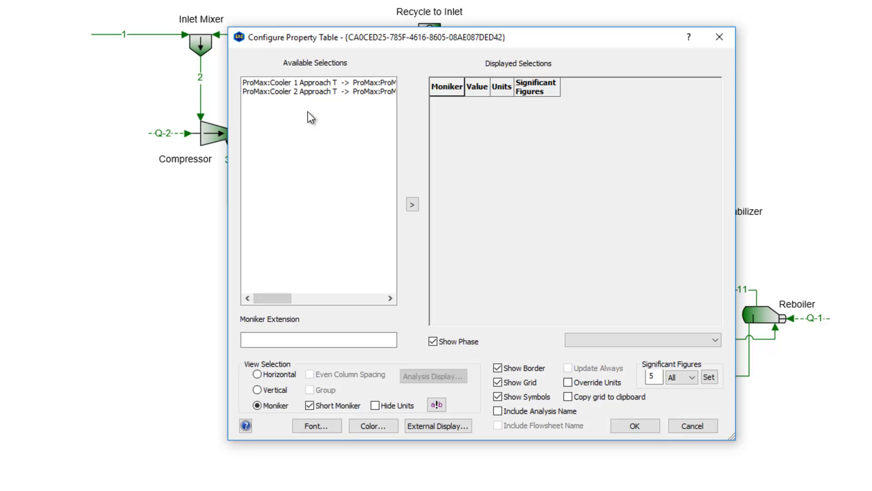
pyautogui.moveTo(305, 105)
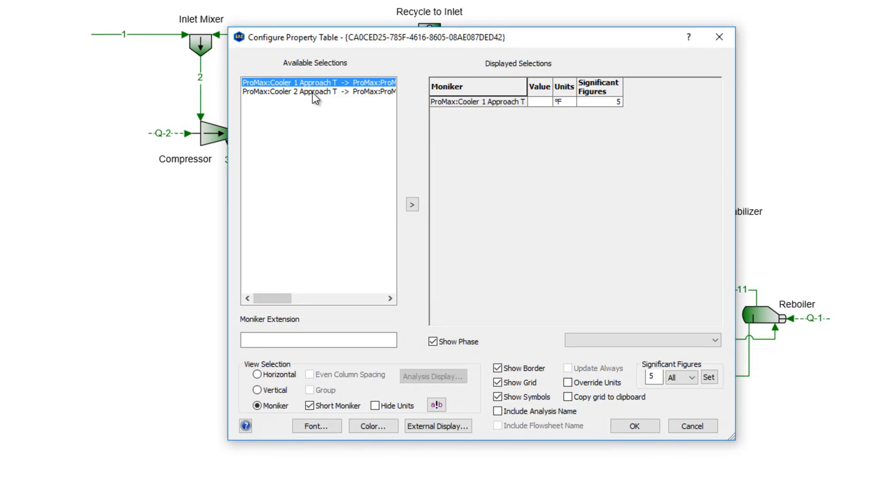
pyautogui.click(411, 204)
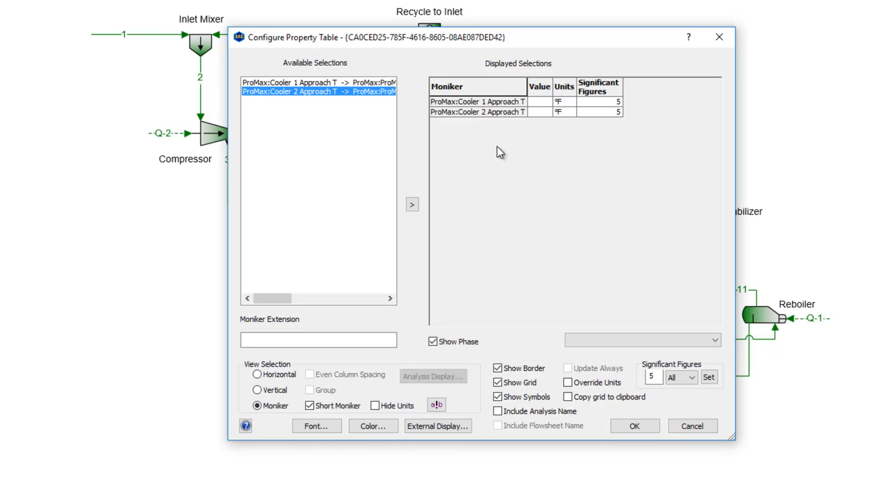
pyautogui.moveTo(332, 174)
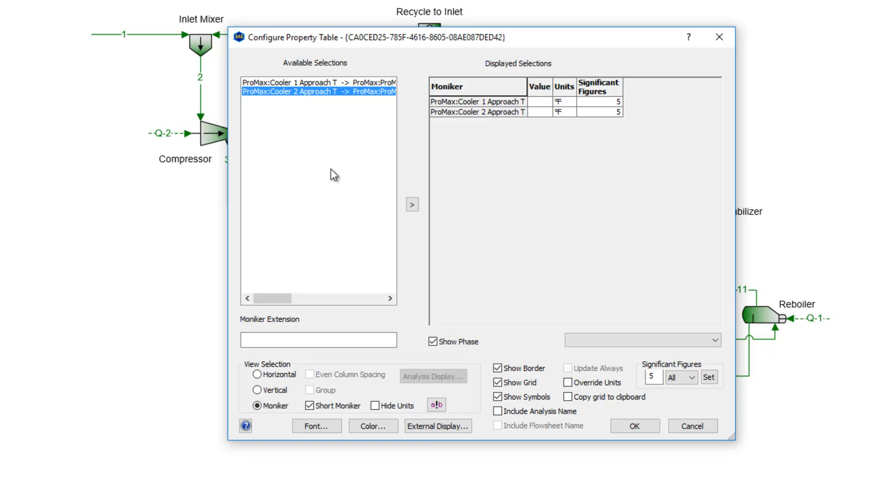
pyautogui.moveTo(455, 275)
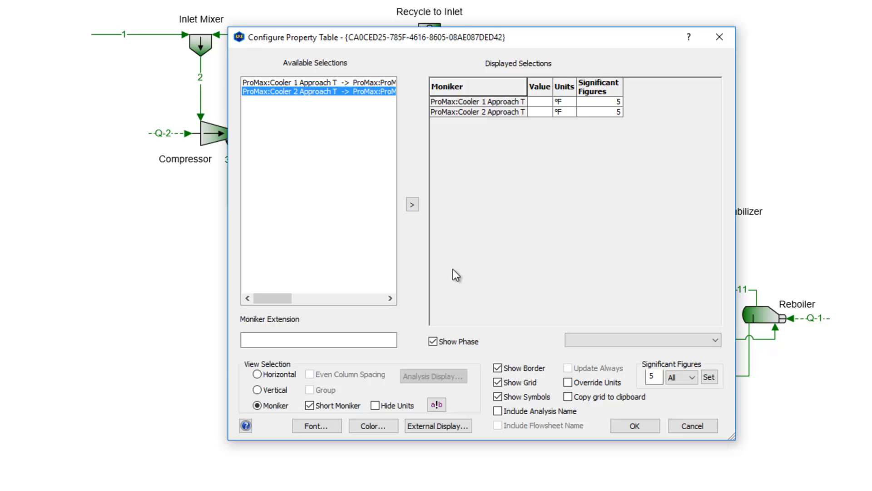
# - Apply the moniker table so the flowsheet shows Cooler 1 at 30 °F and Cooler 2 at 32.537 °F
pyautogui.click(634, 426)
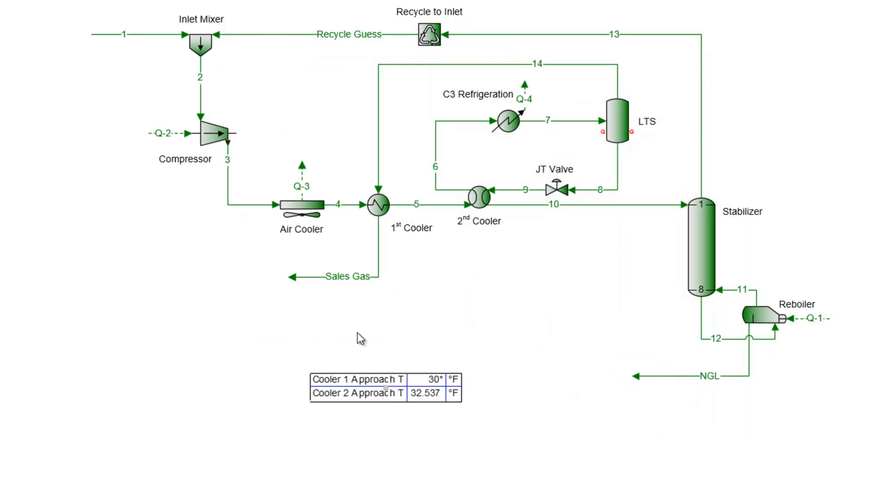
pyautogui.moveTo(350, 431)
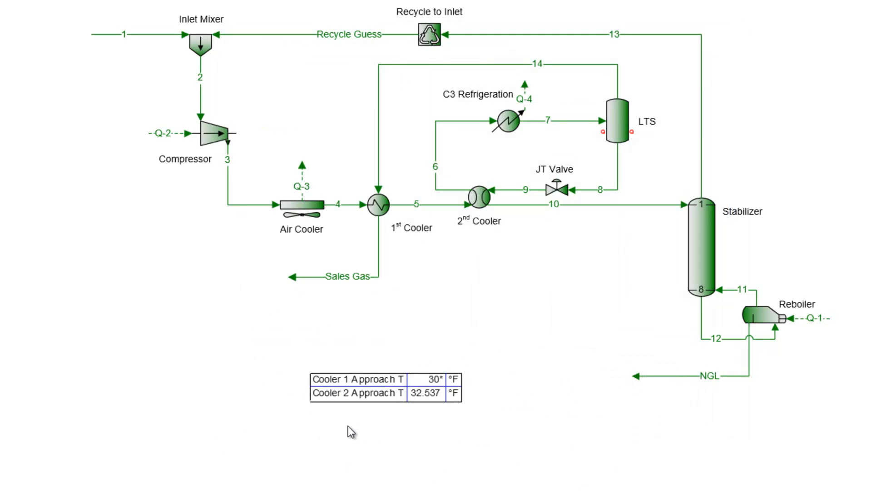
pyautogui.moveTo(329, 354)
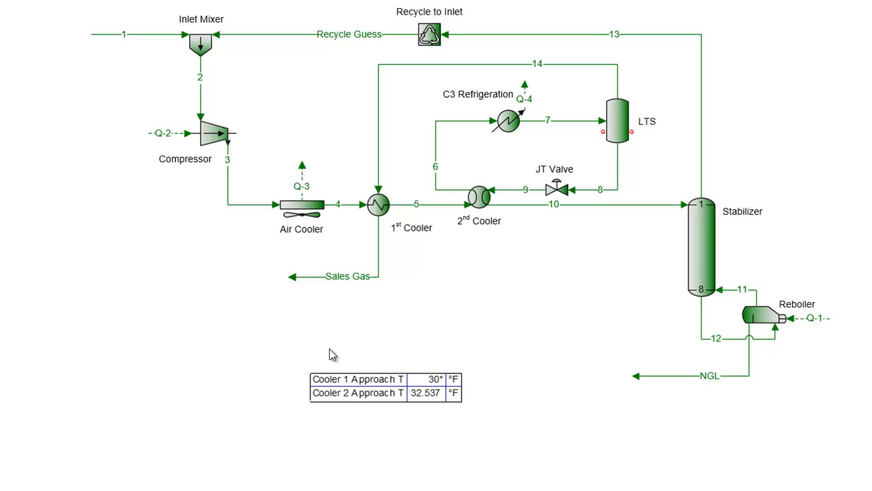
pyautogui.moveTo(384, 436)
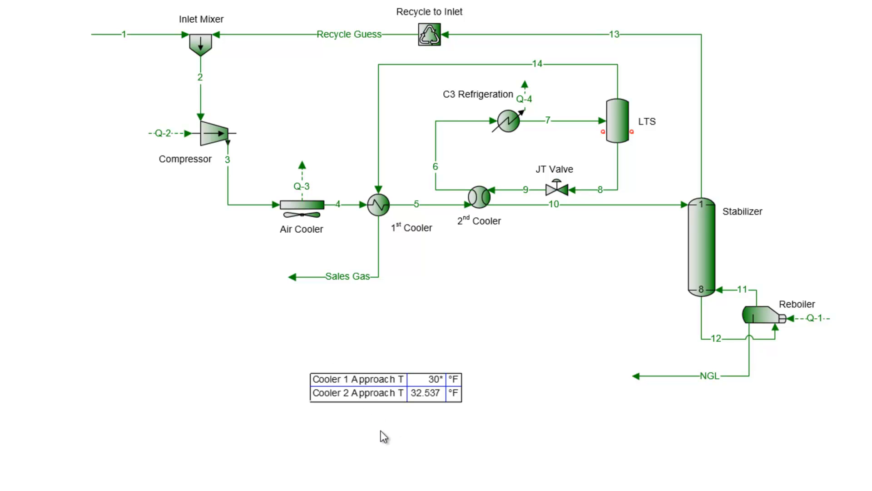
pyautogui.moveTo(389, 418)
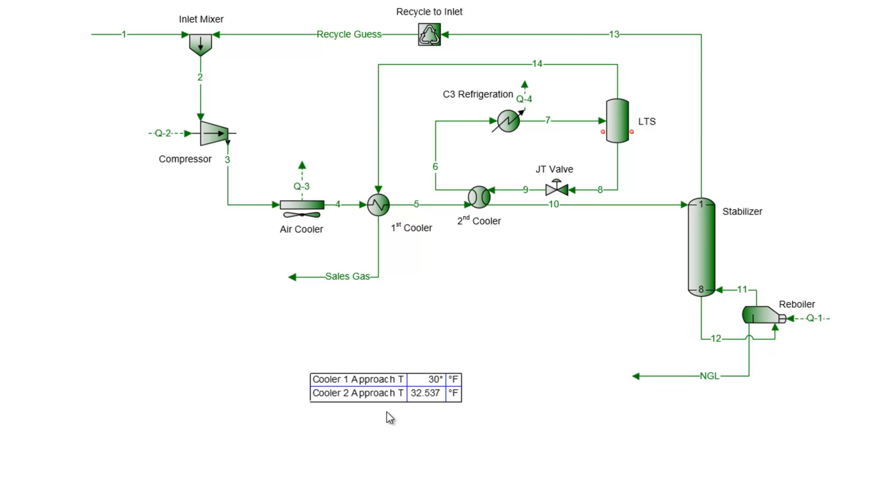